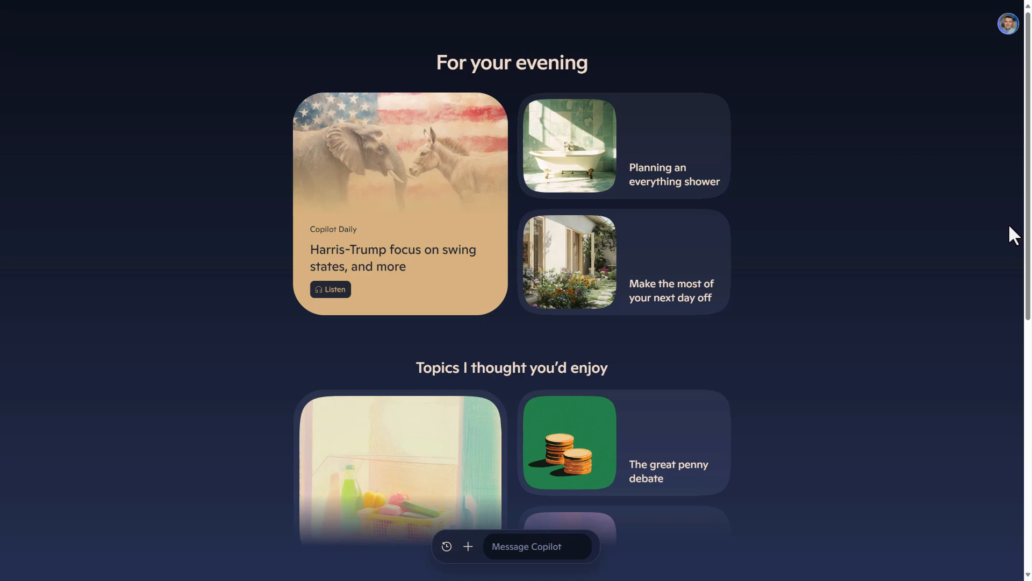
mouse_move(637, 243)
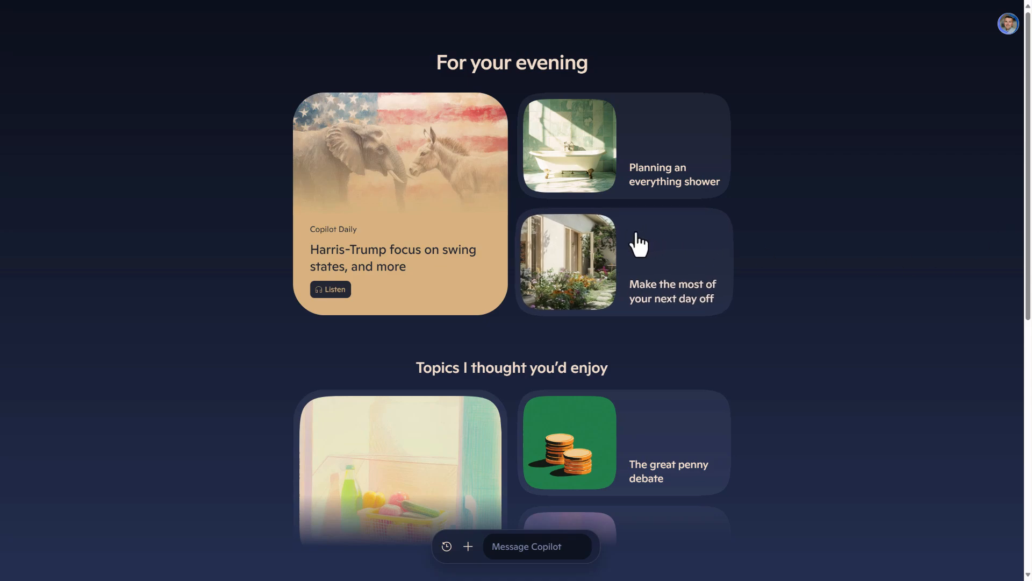
mouse_move(519, 232)
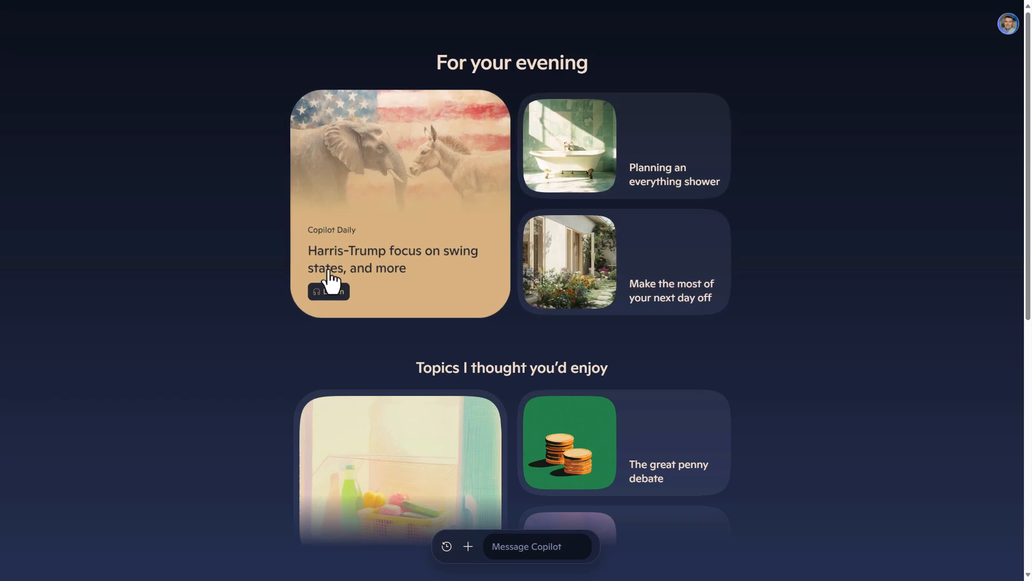
Scroll through the empty work chat start page and its suggested prompts in Web mode.
scroll(down, 3)
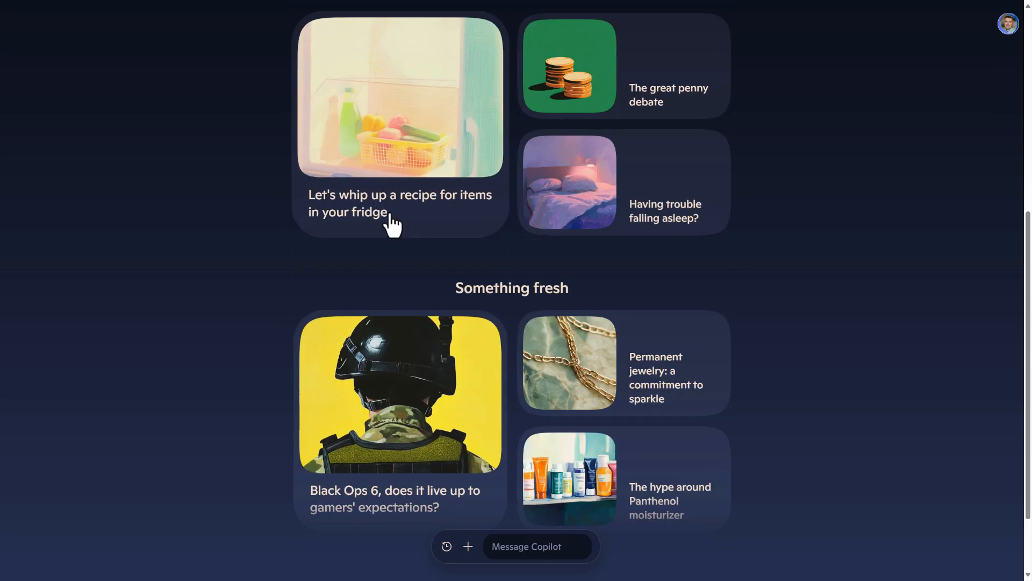
scroll(down, 3)
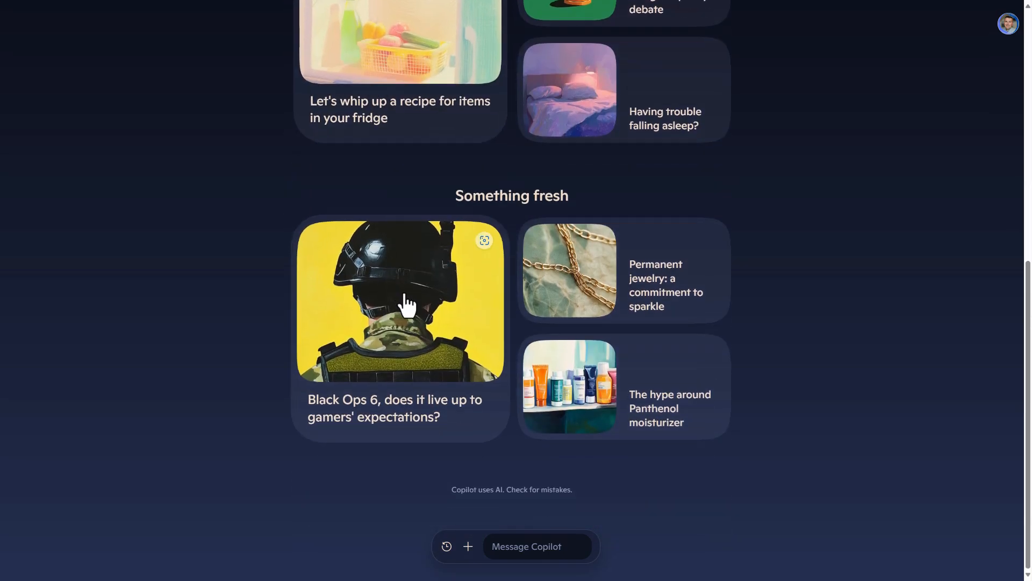
scroll(up, 3)
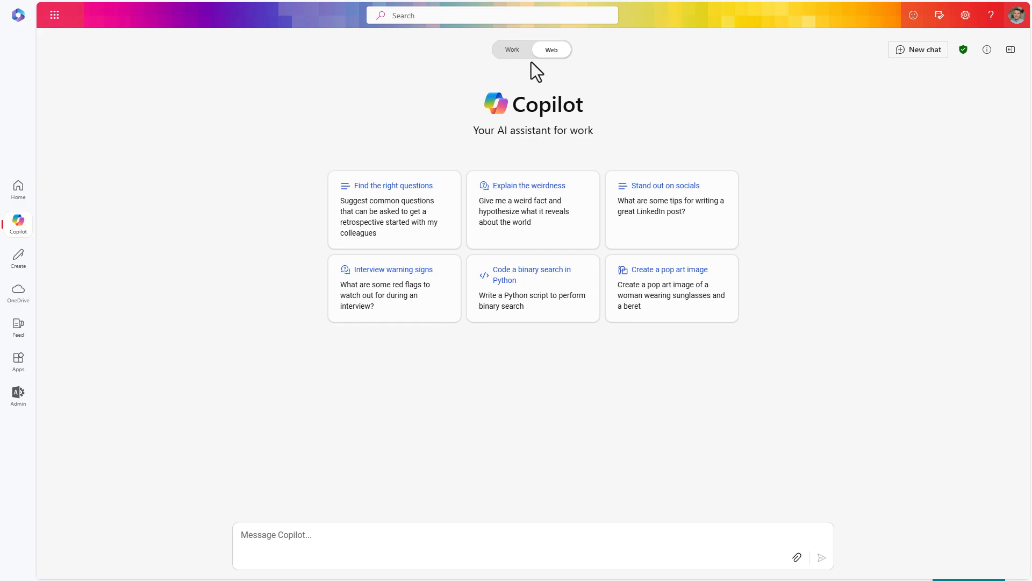
mouse_move(964, 50)
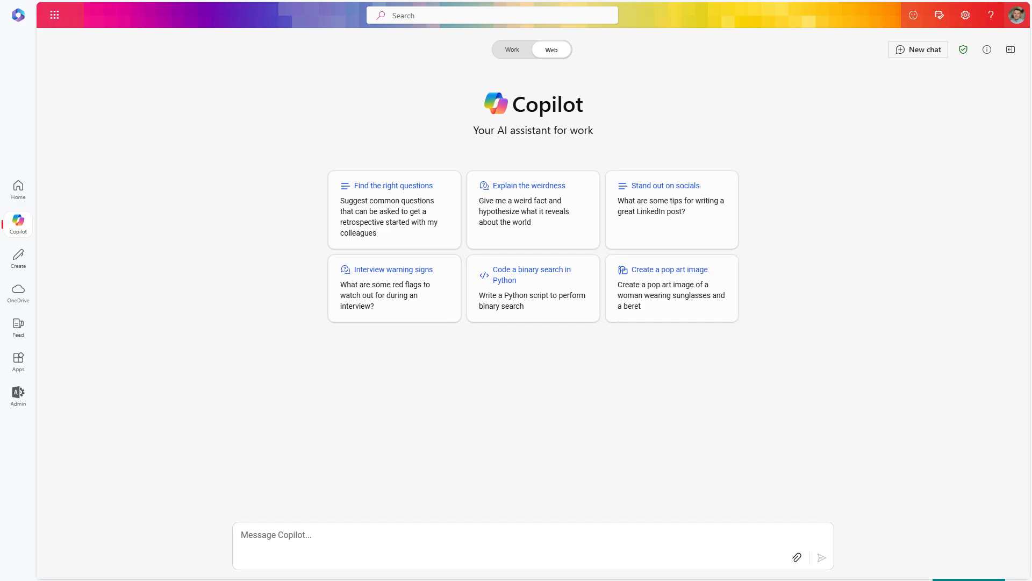
mouse_move(664, 366)
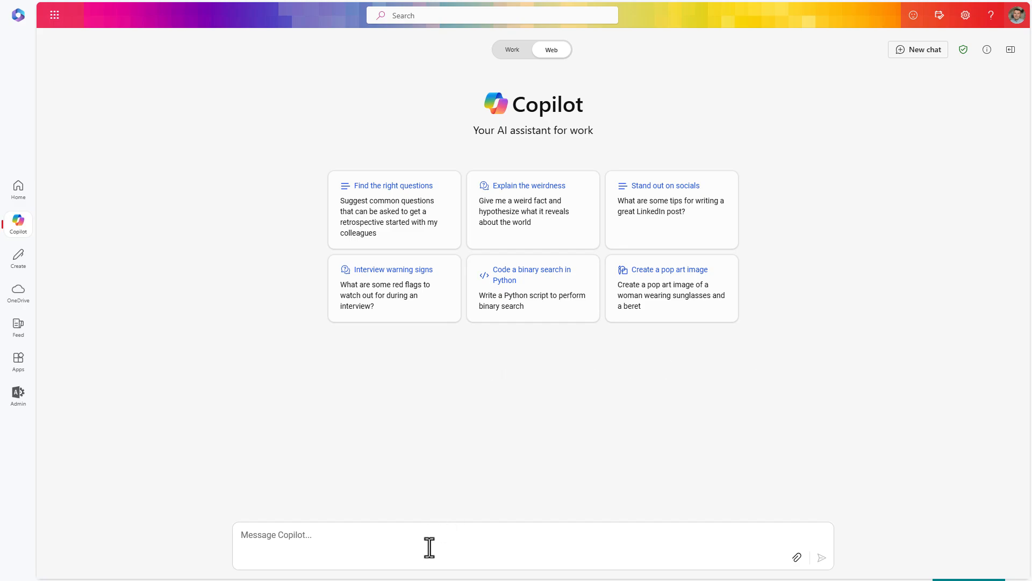
Send 'Generate the HTML code for the secure version of login form' to Copilot.
click(430, 546)
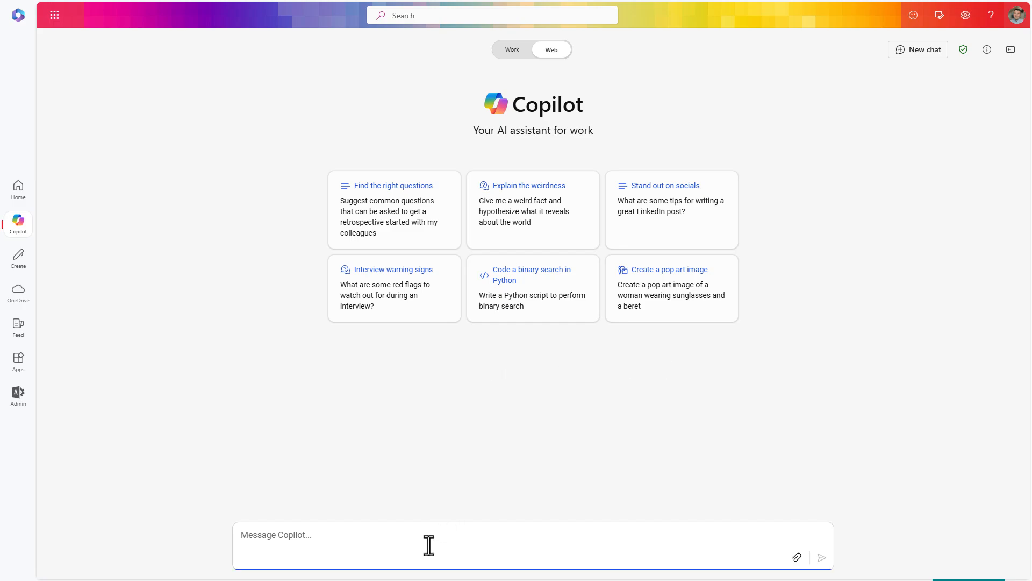
text(Generate the HTML code for the secure version of login form)
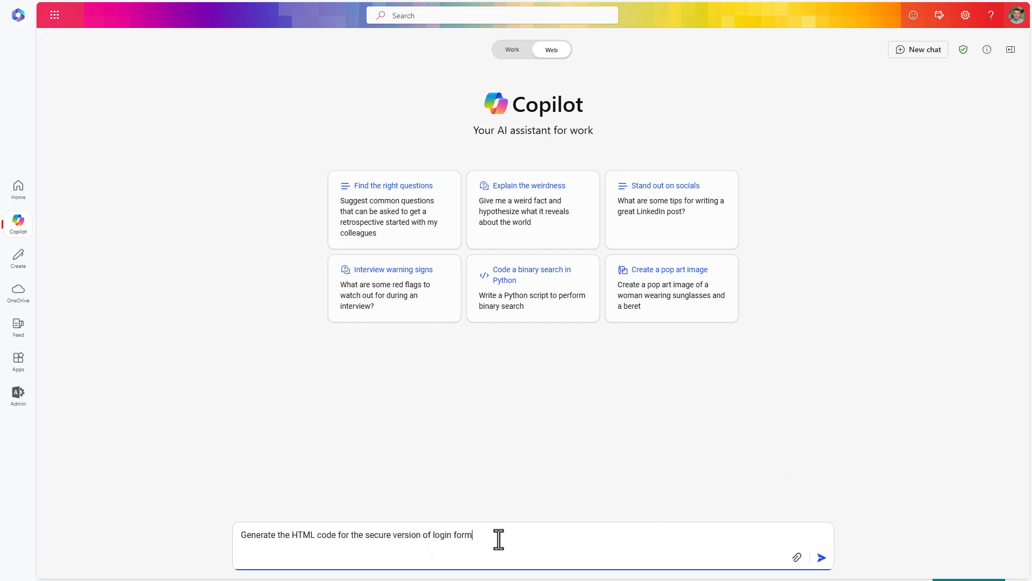
mouse_move(822, 557)
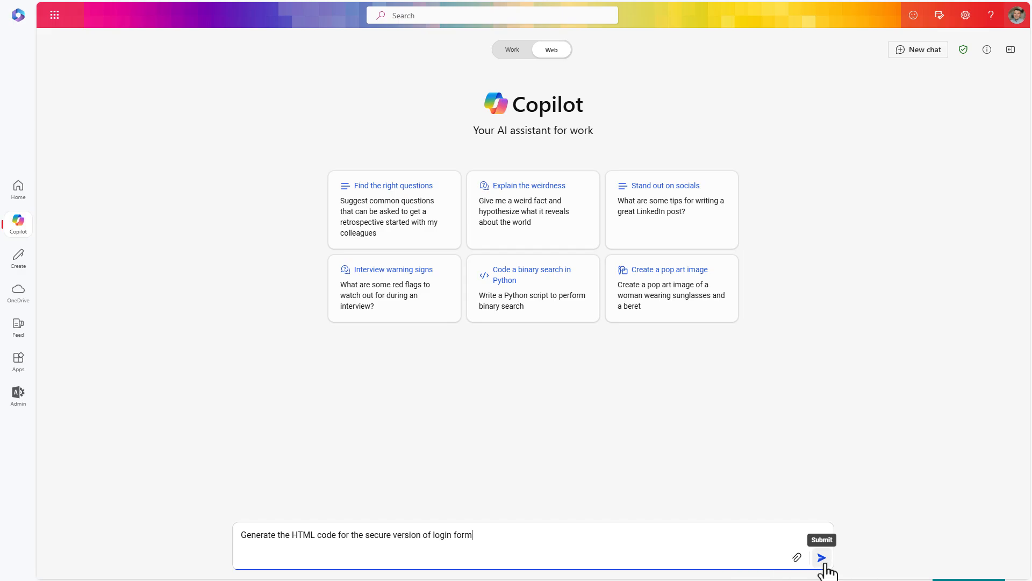
click(822, 557)
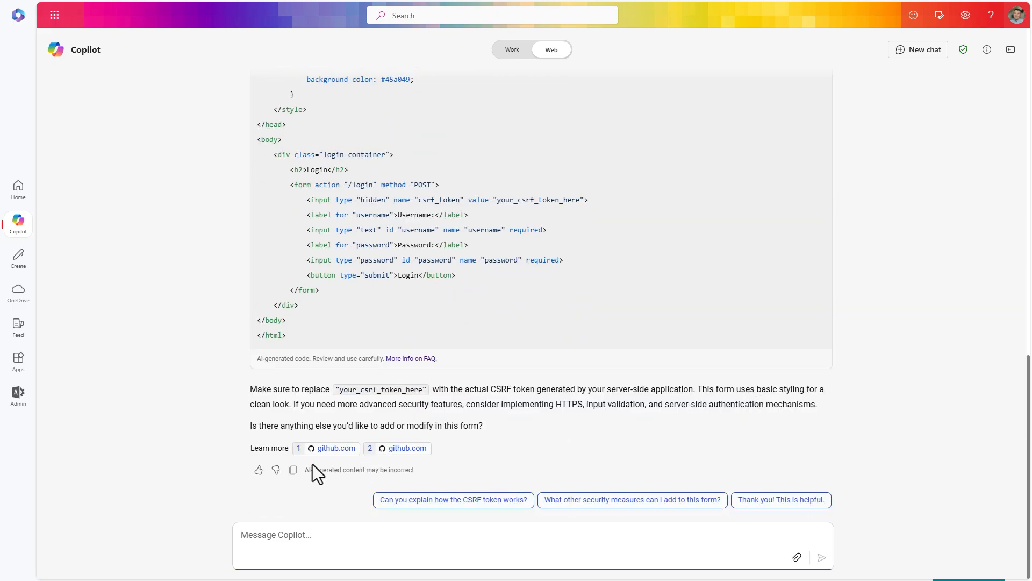
mouse_move(400, 458)
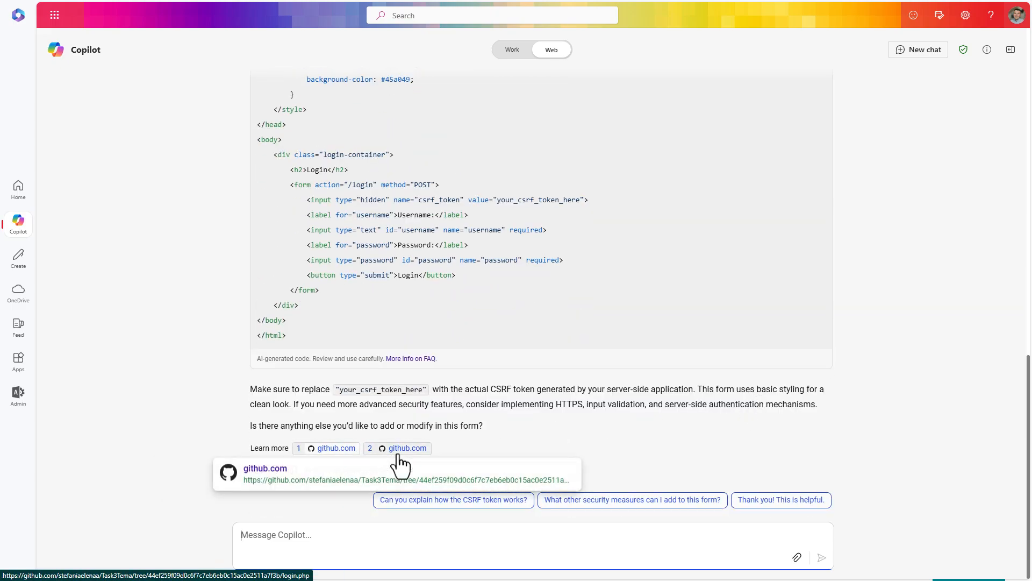
mouse_move(555, 464)
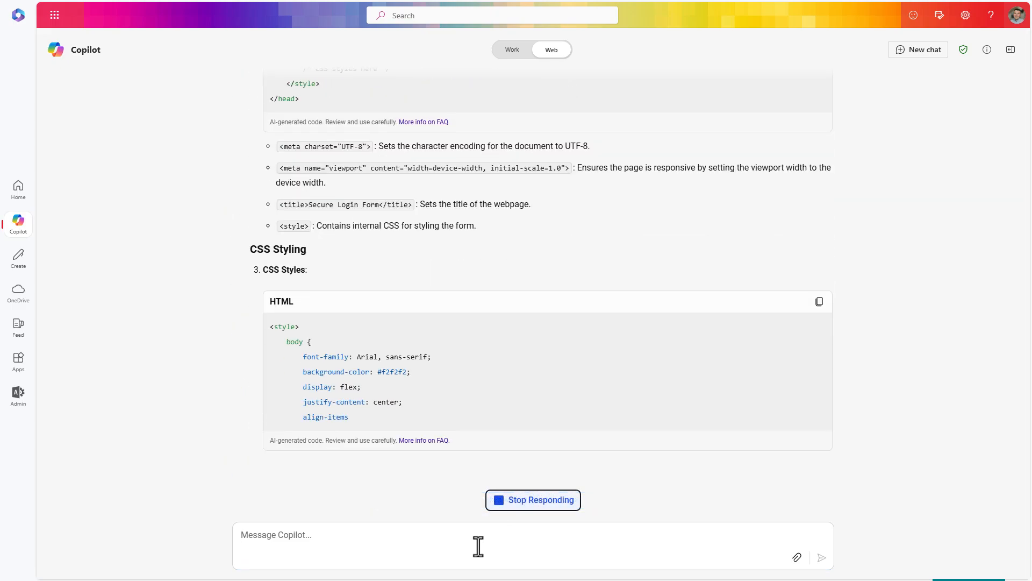
Scroll through Copilot's detailed explanation of the login form's HTML, CSS and form elements.
scroll(down, 3)
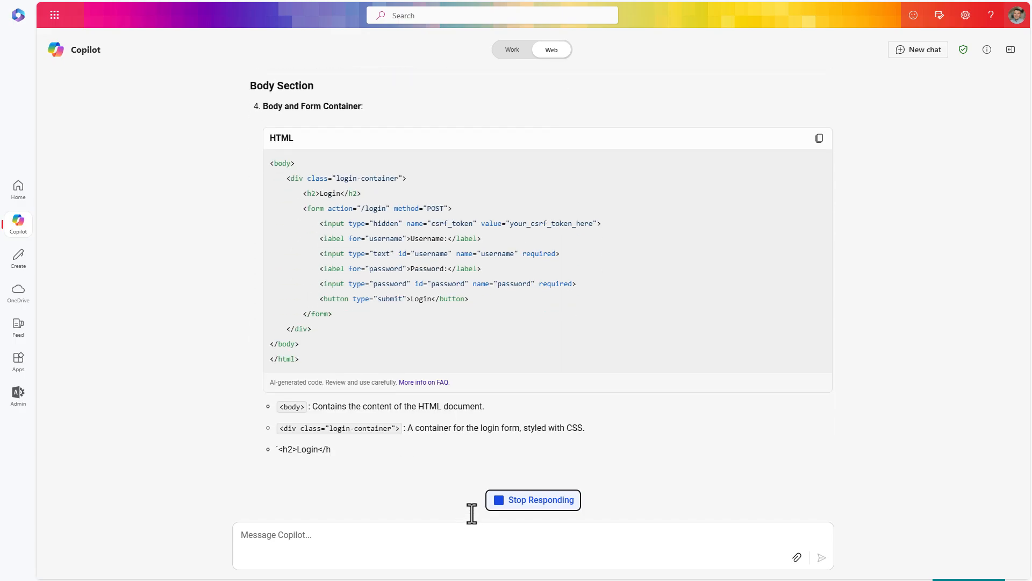
scroll(down, 3)
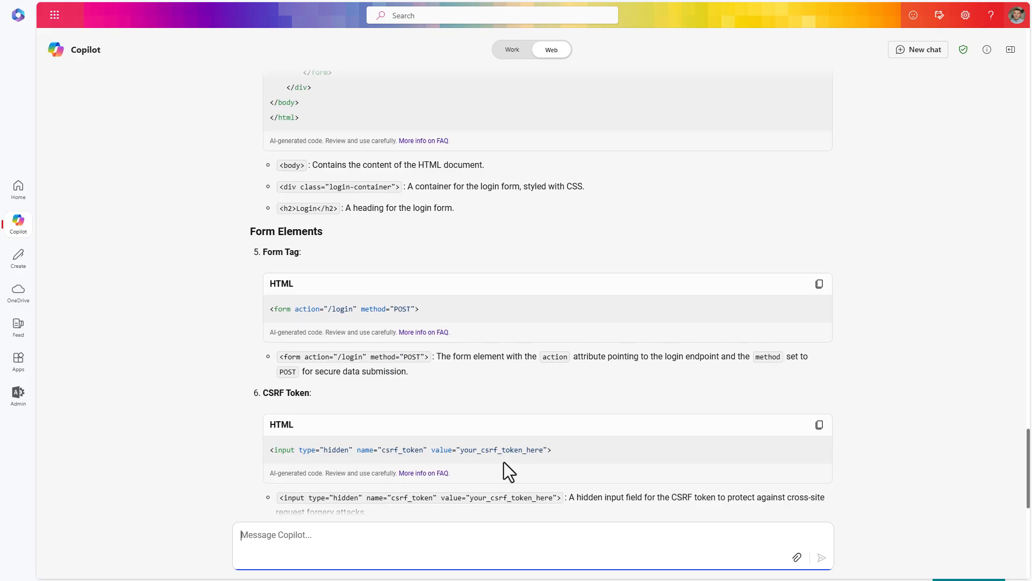
scroll(up, 3)
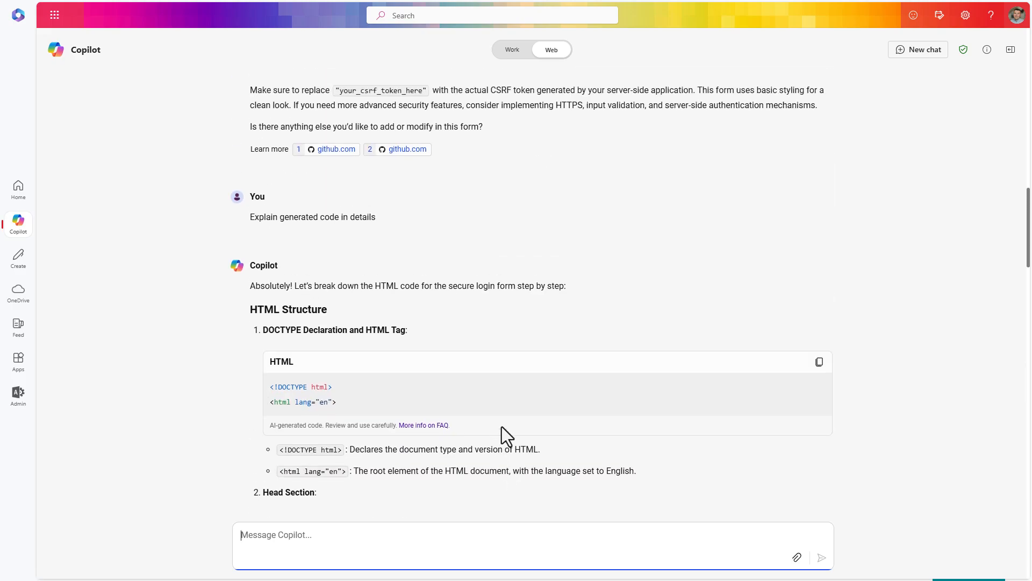
scroll(down, 3)
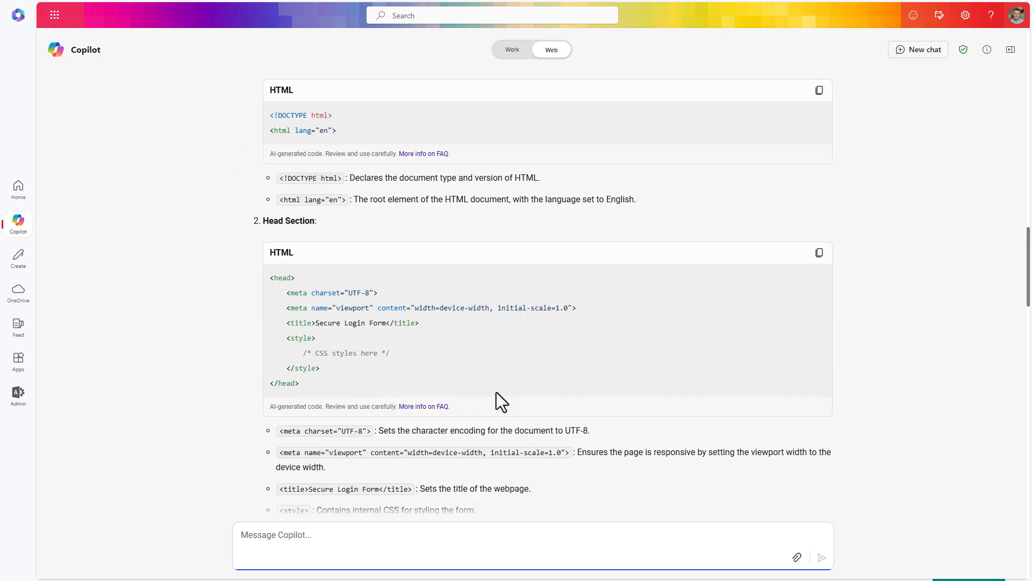
scroll(down, 3)
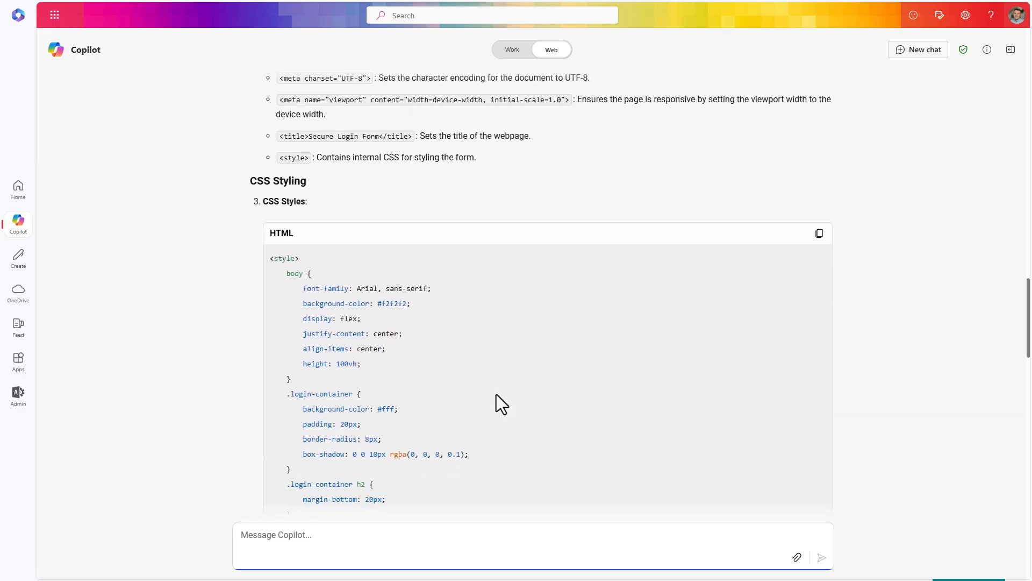
scroll(down, 3)
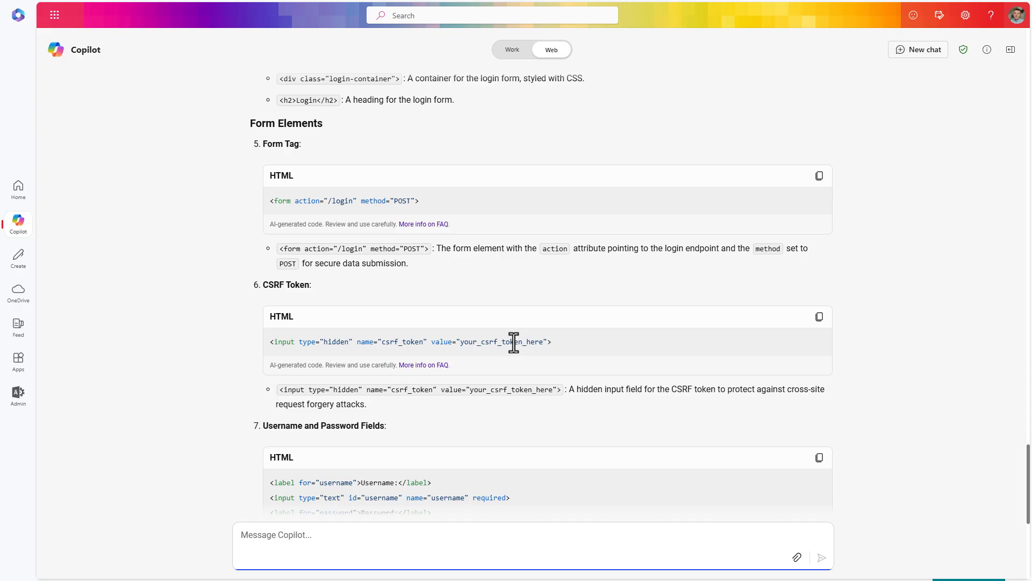
scroll(down, 3)
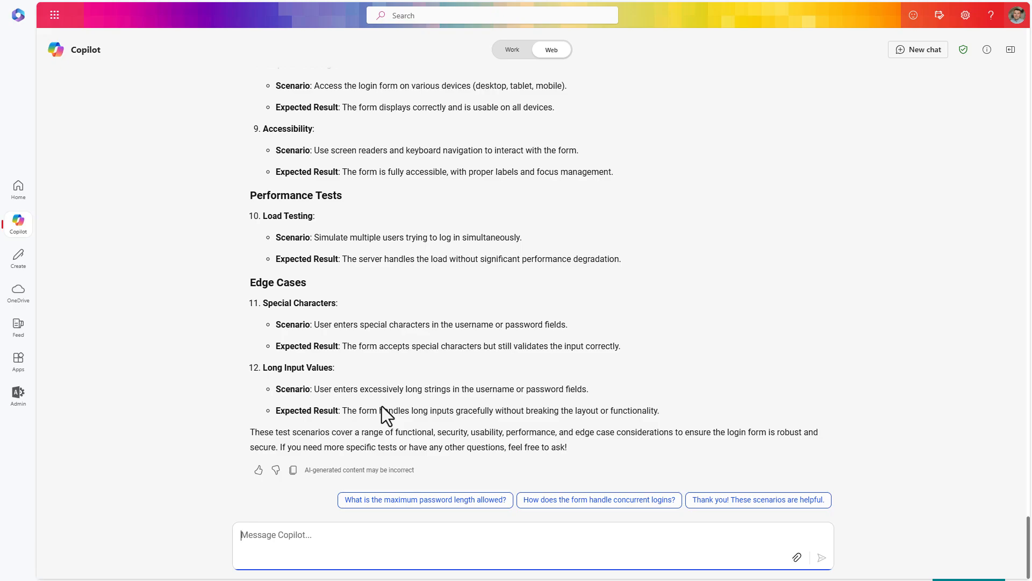
Leave the login-form conversation and start a new empty Copilot chat.
click(918, 49)
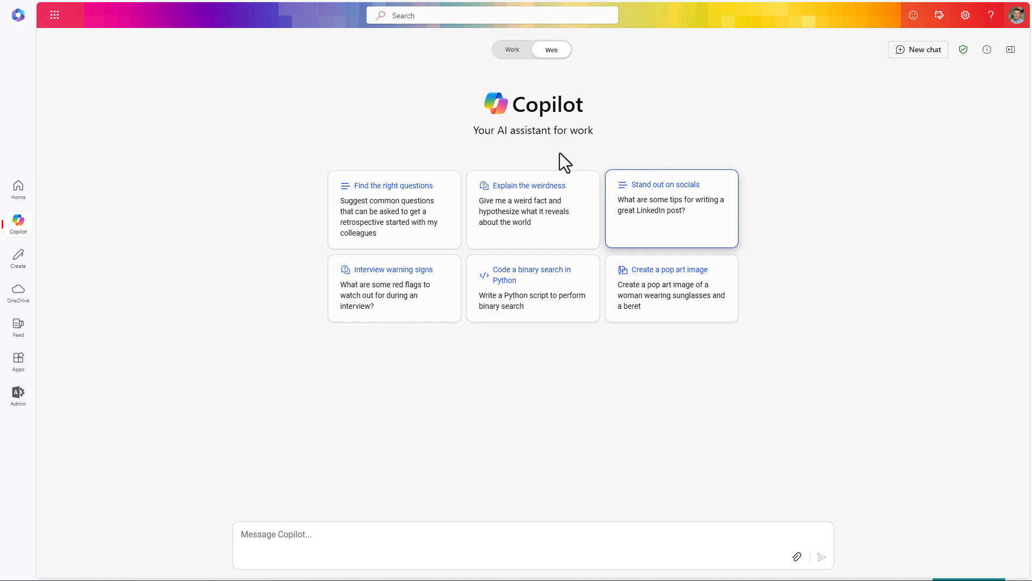
mouse_move(614, 190)
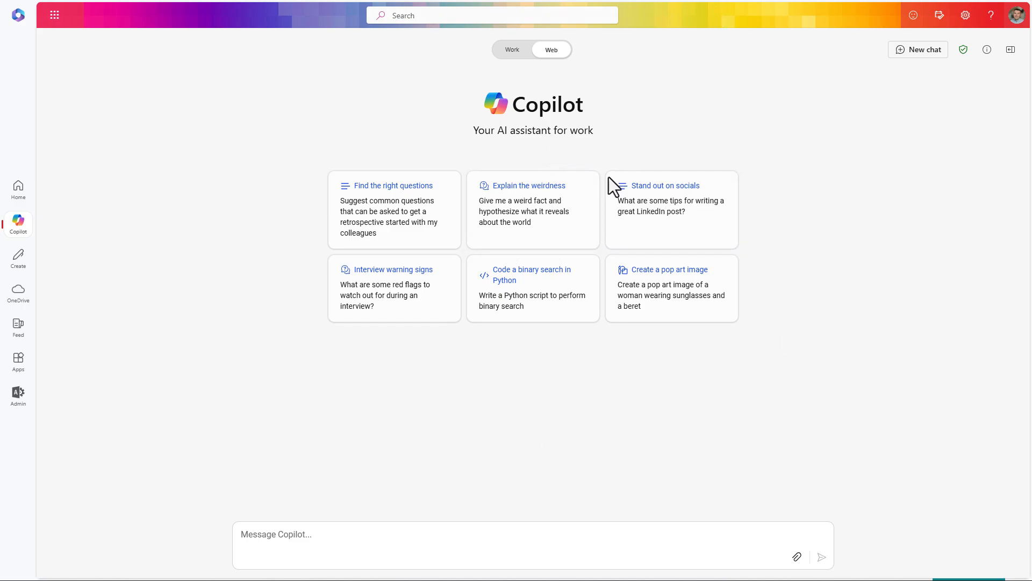
mouse_move(797, 557)
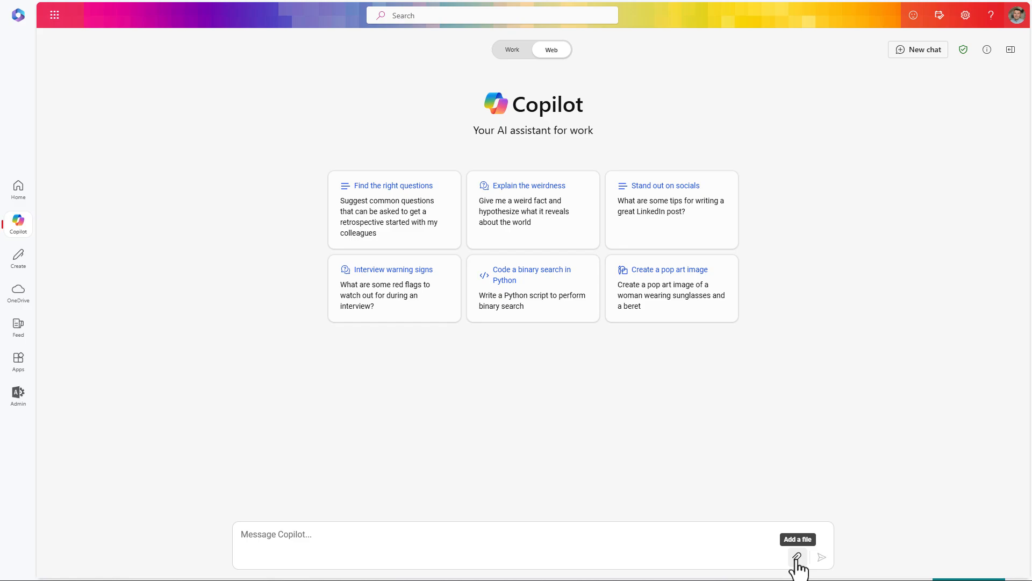
Attach the whitepaper PDF and send a request for a professional bullet-point summary.
click(798, 557)
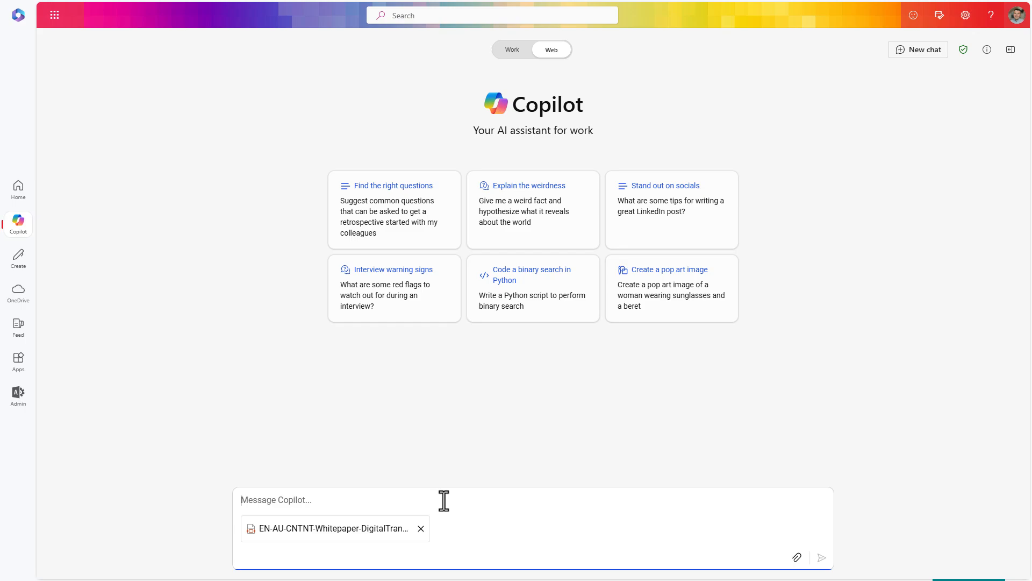
text(Summarize this document in proffessional manner, use bulletpoints to highlight main ideas and in conclusion deliver possible value or vision that entreprise organization who starting with AI should adapt first)
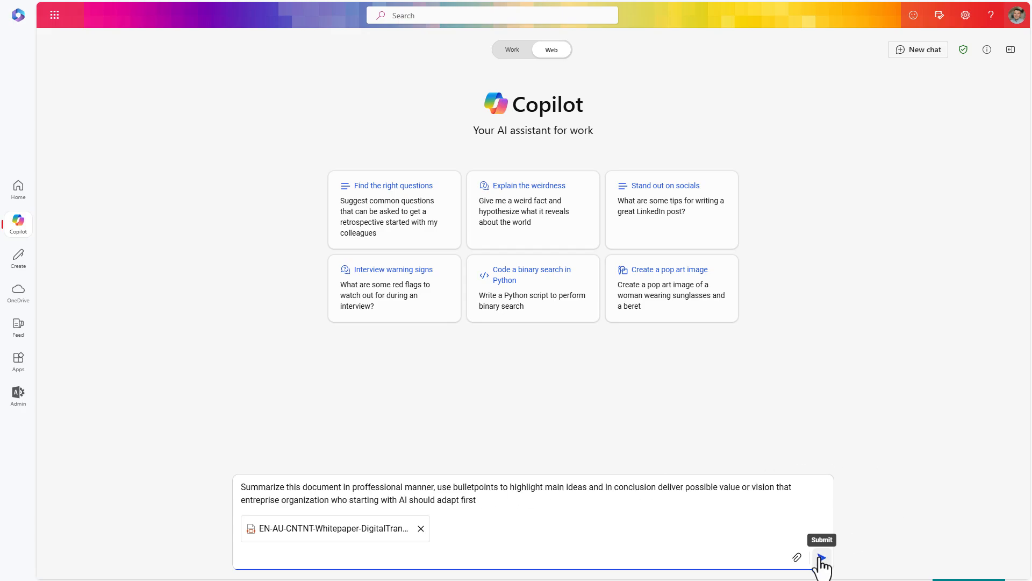
click(822, 557)
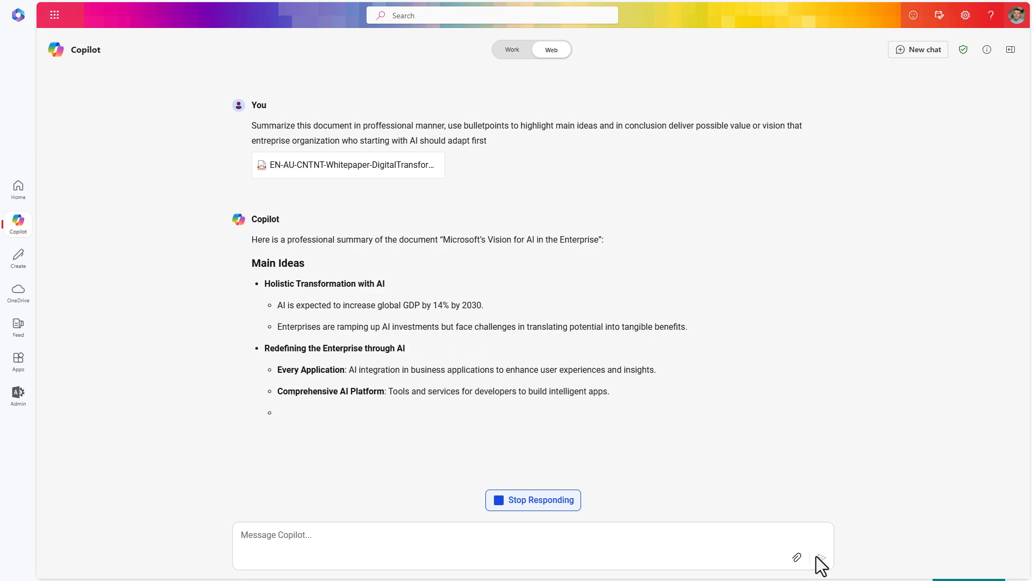
Scroll through the whitepaper summary down to its conclusion on AI adoption priorities.
scroll(down, 3)
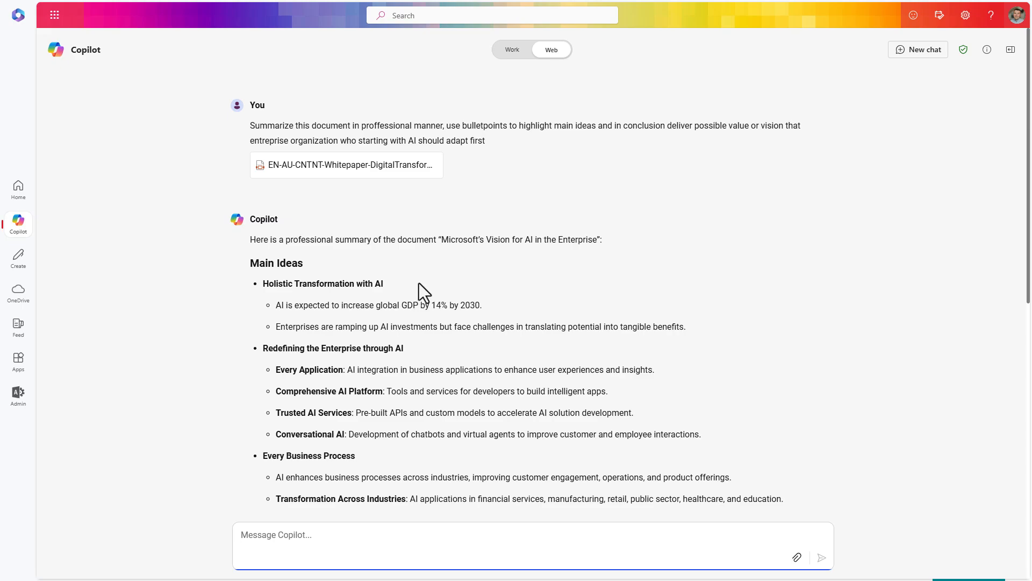
scroll(down, 3)
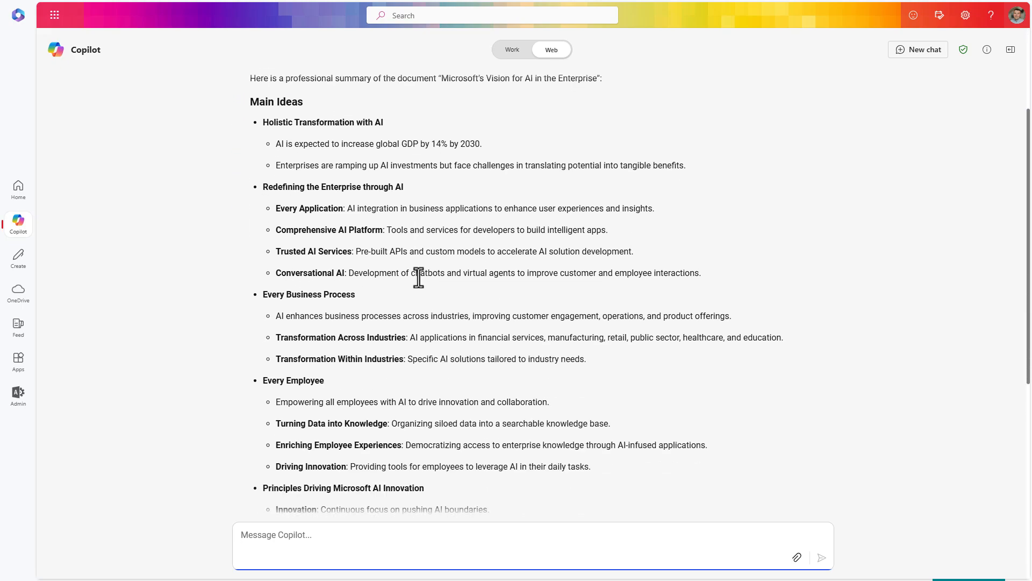
scroll(down, 3)
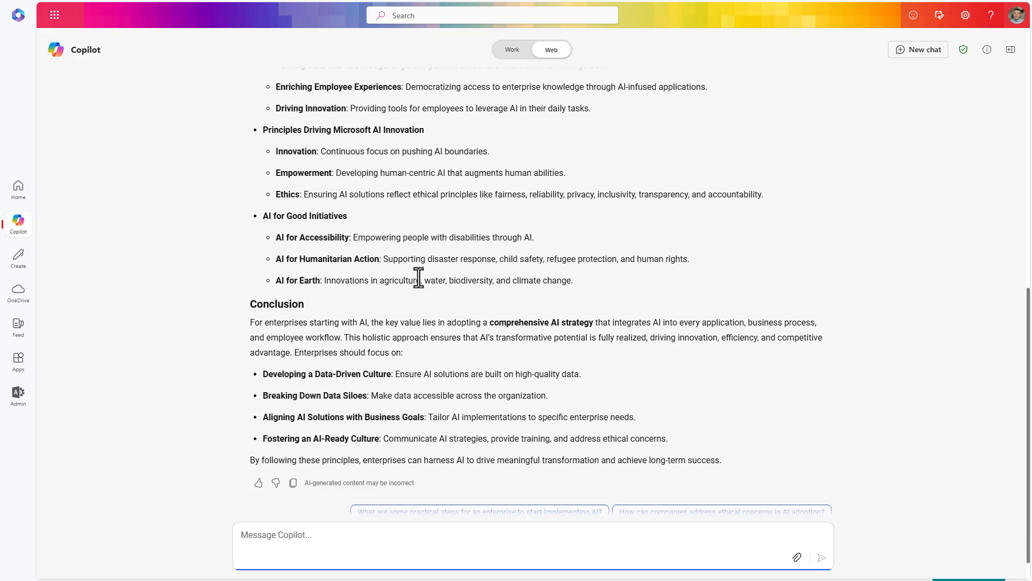
scroll(down, 3)
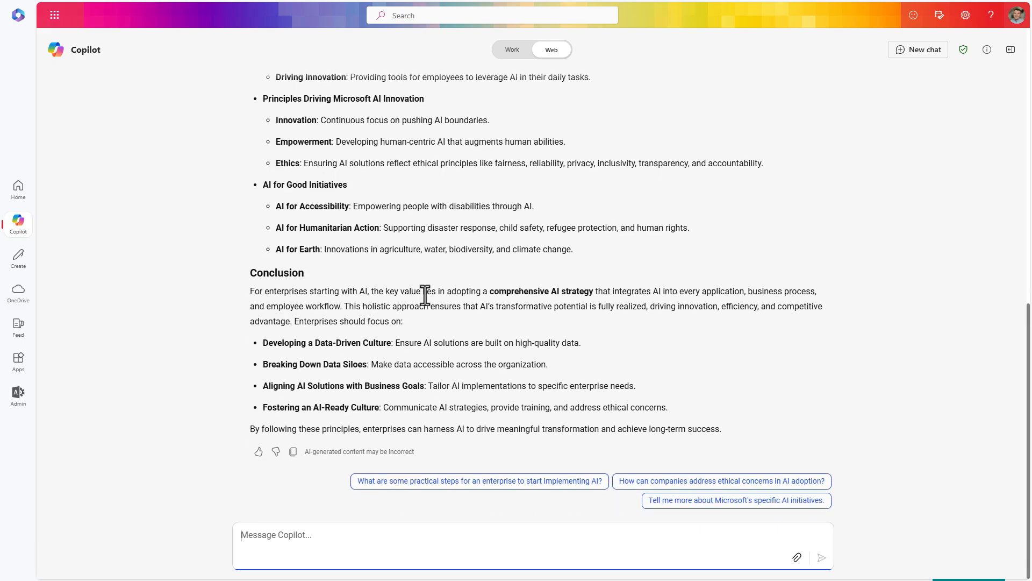
mouse_move(442, 309)
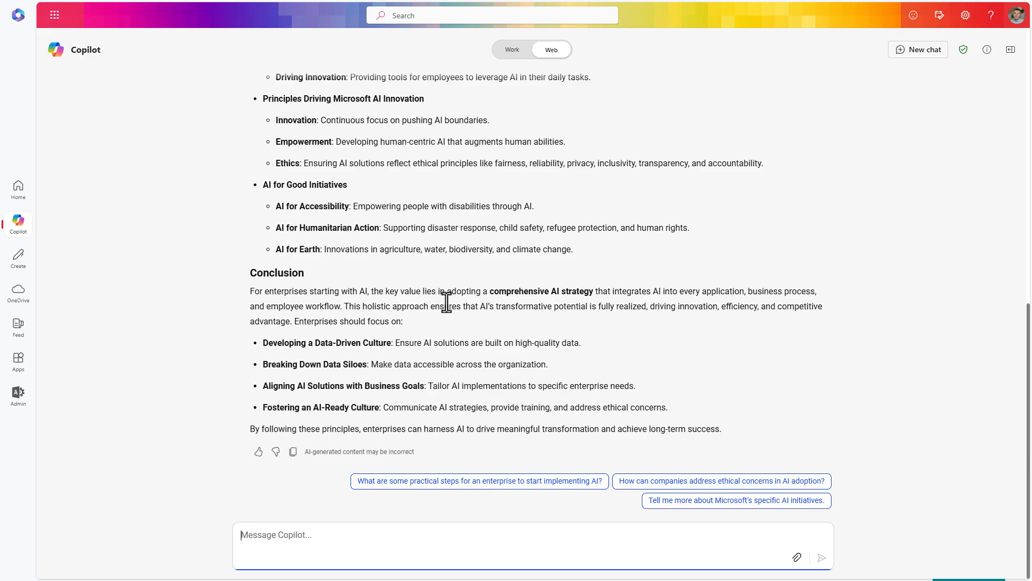
mouse_move(443, 404)
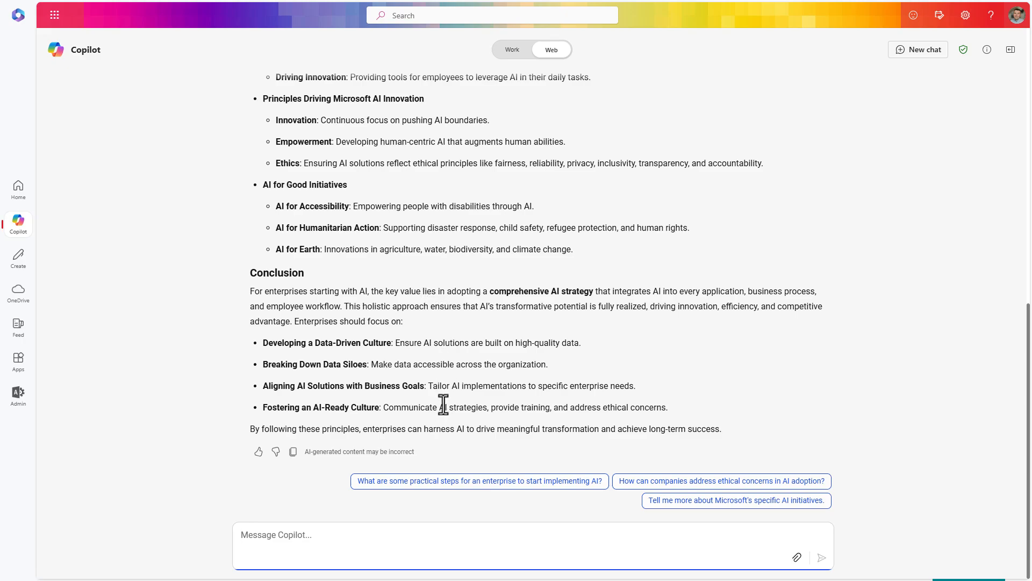
mouse_move(447, 402)
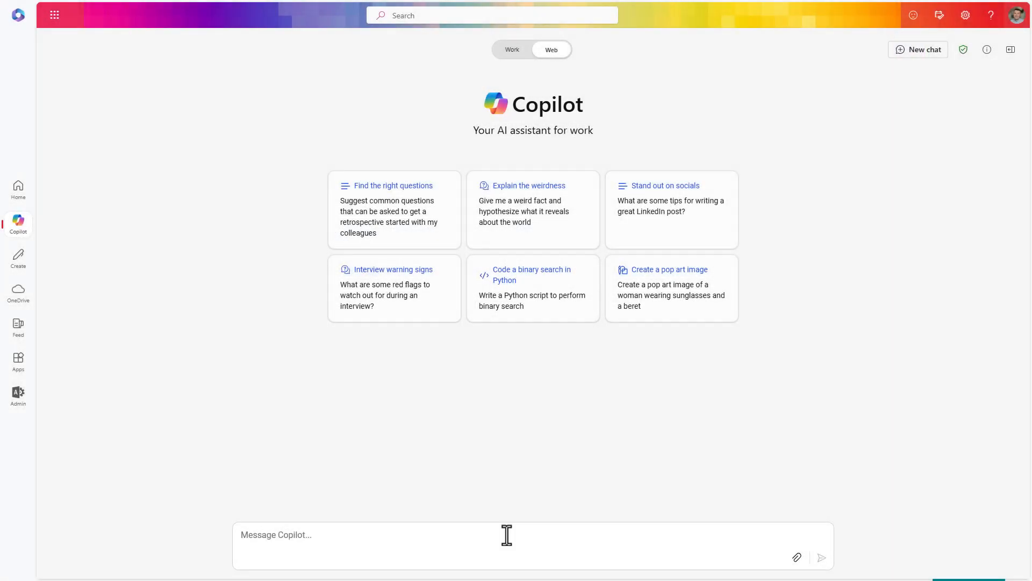
Draft a question on the current USA President election state, voting end and poll results.
click(507, 537)
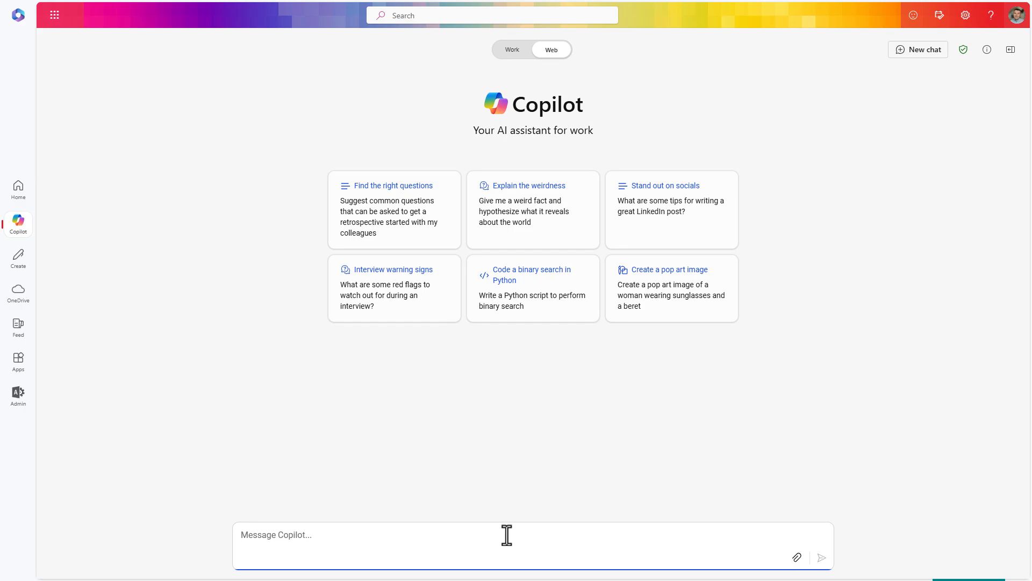
text(Please summarize the current state of USA President election,when the votting wil end and what are the current pool results.)
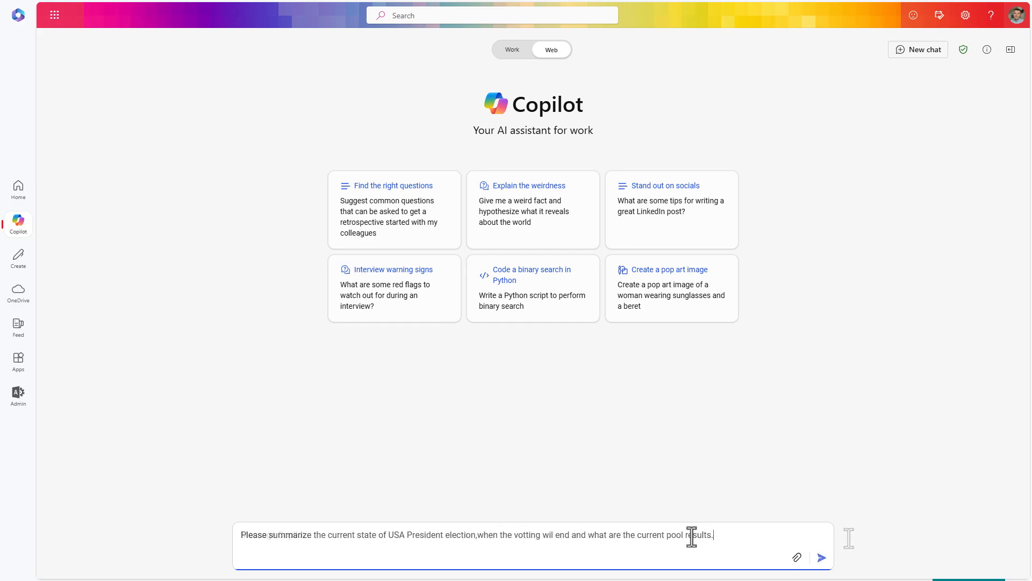
mouse_move(822, 557)
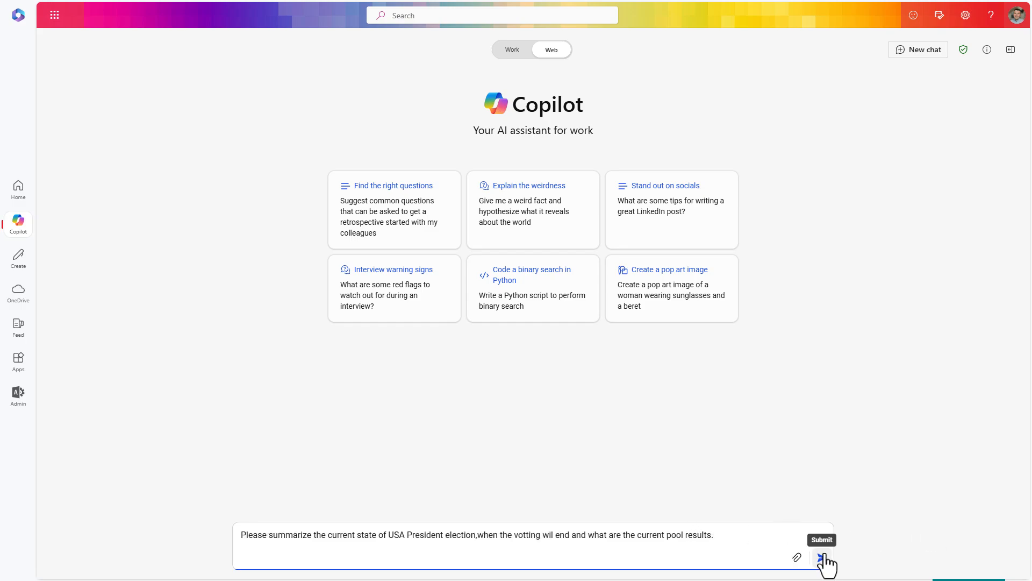
Send the election question to get a web-sourced summary with cited sources.
click(822, 557)
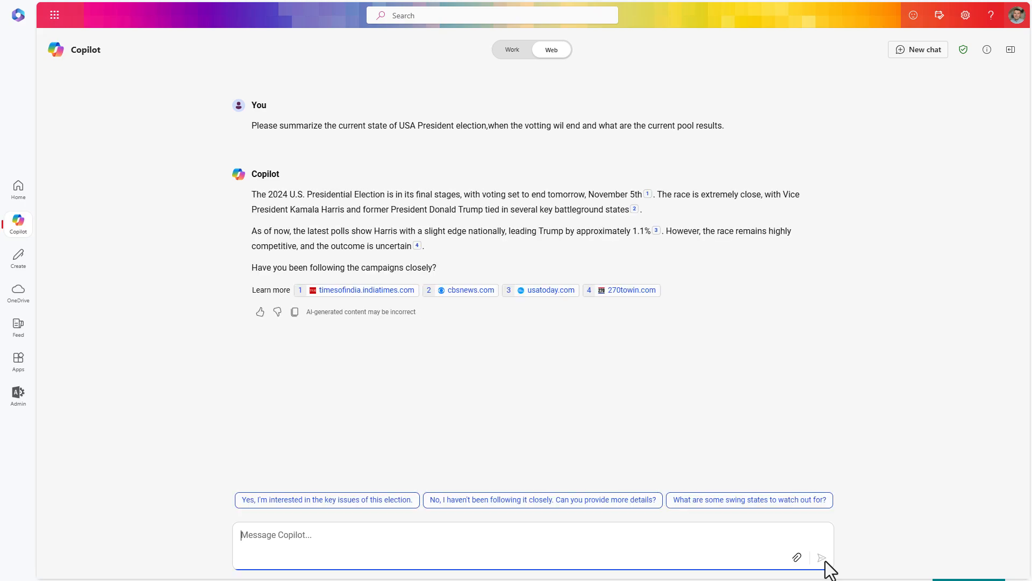
mouse_move(701, 233)
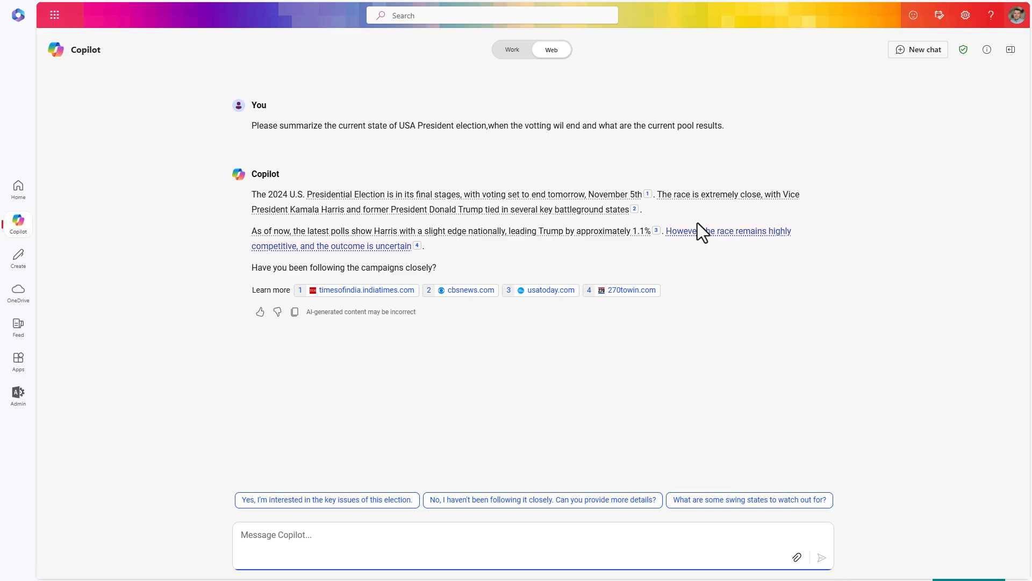
mouse_move(689, 219)
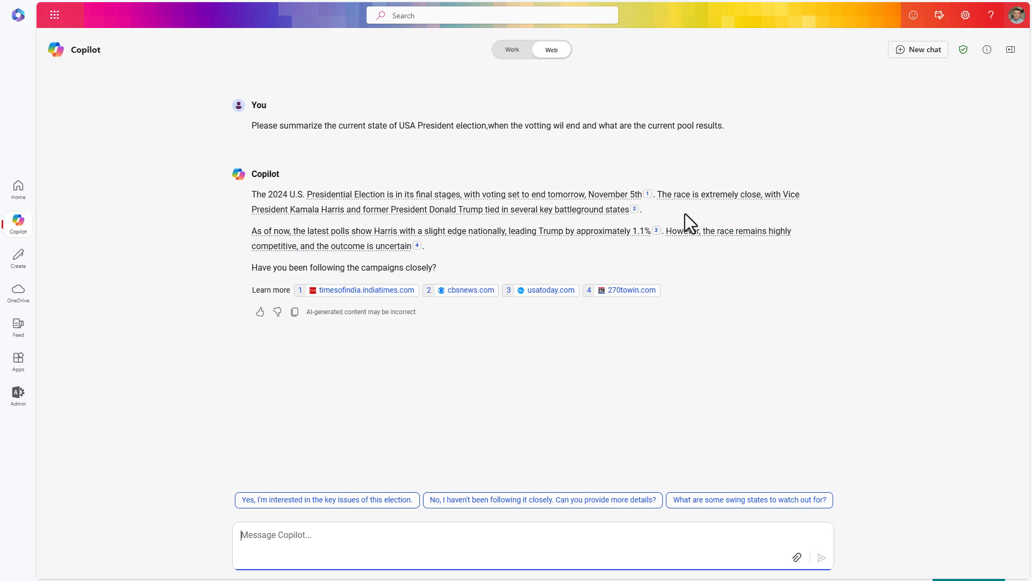
mouse_move(695, 212)
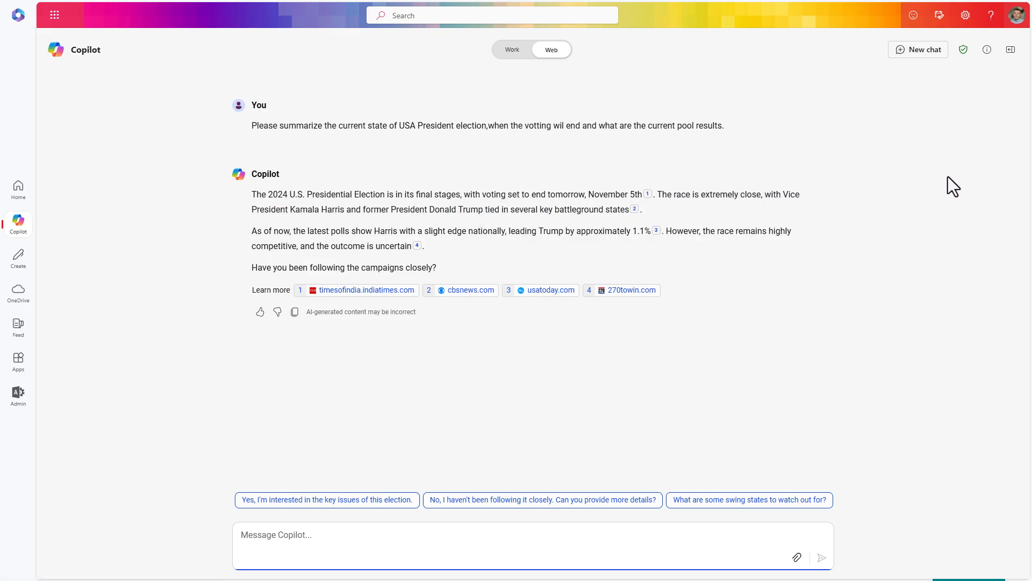
mouse_move(845, 280)
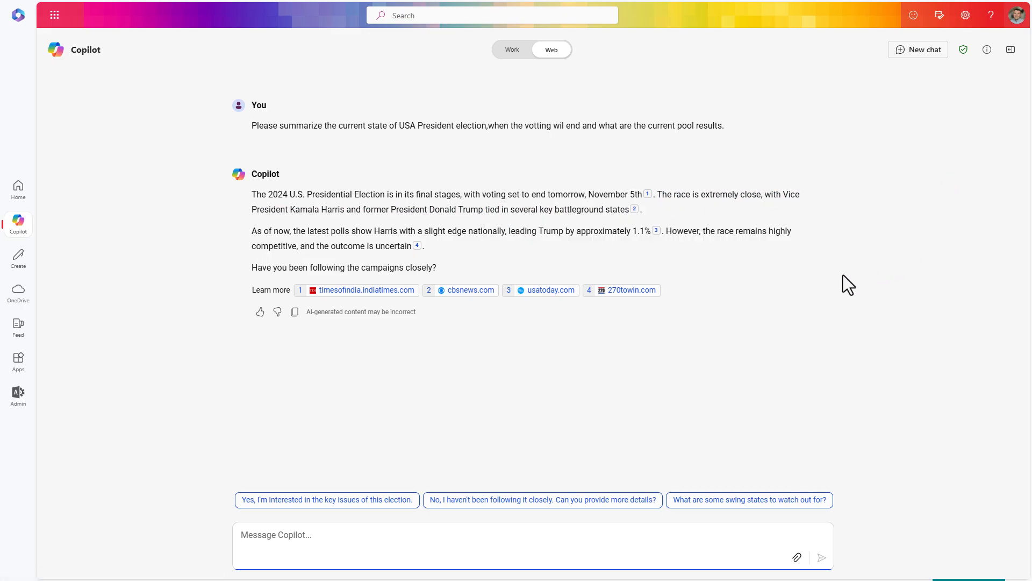
mouse_move(826, 280)
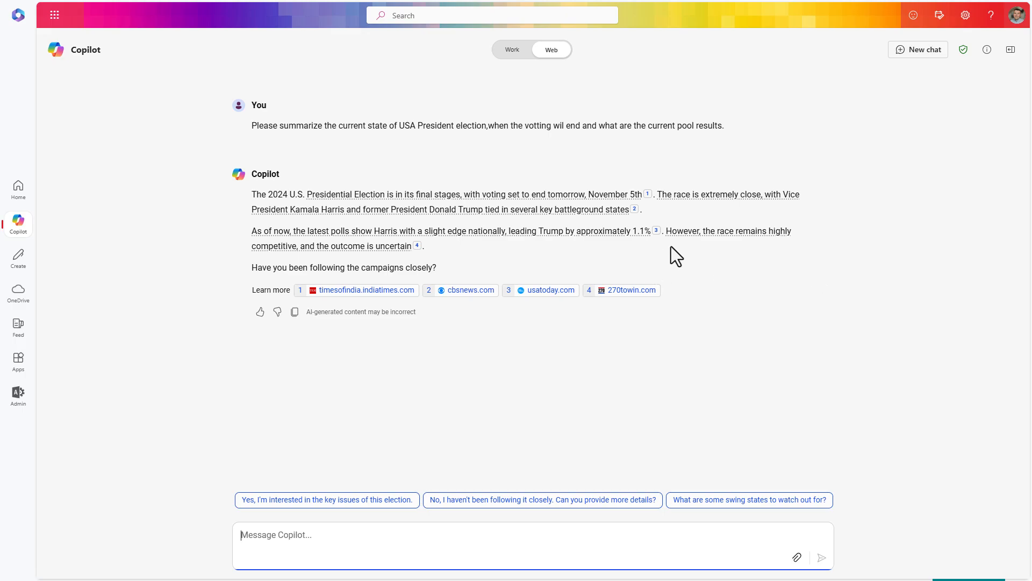
mouse_move(697, 259)
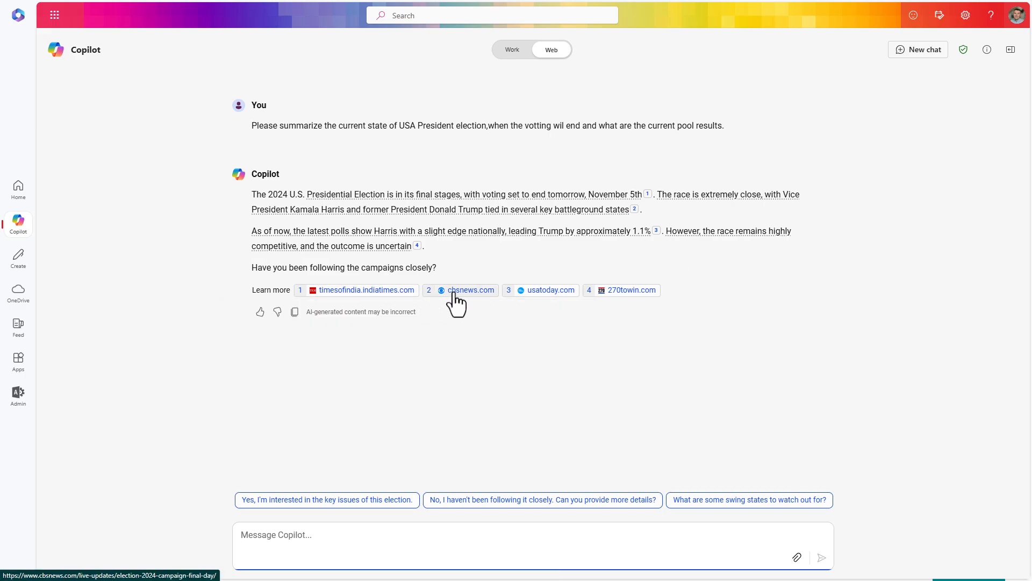
mouse_move(621, 292)
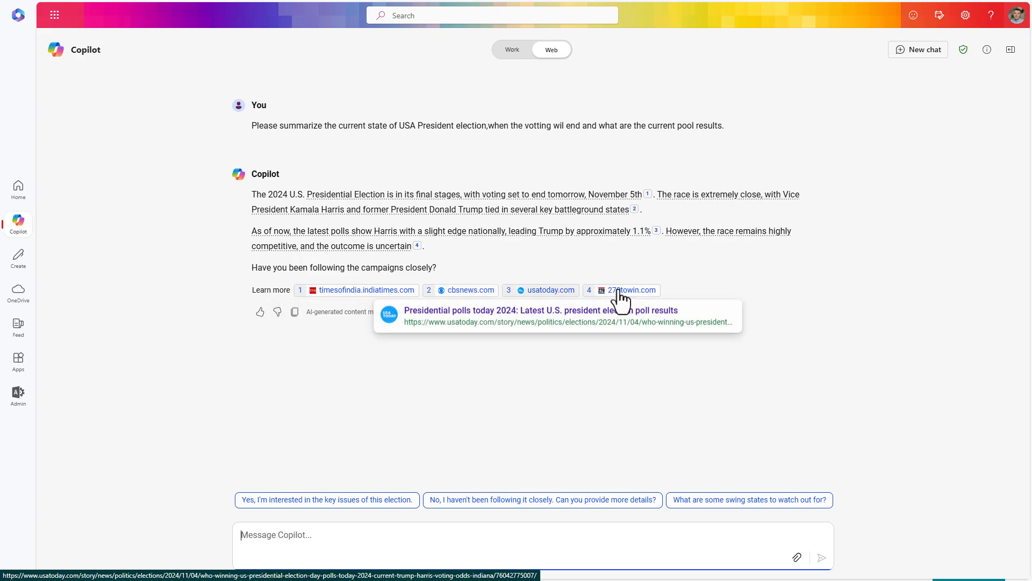
mouse_move(768, 293)
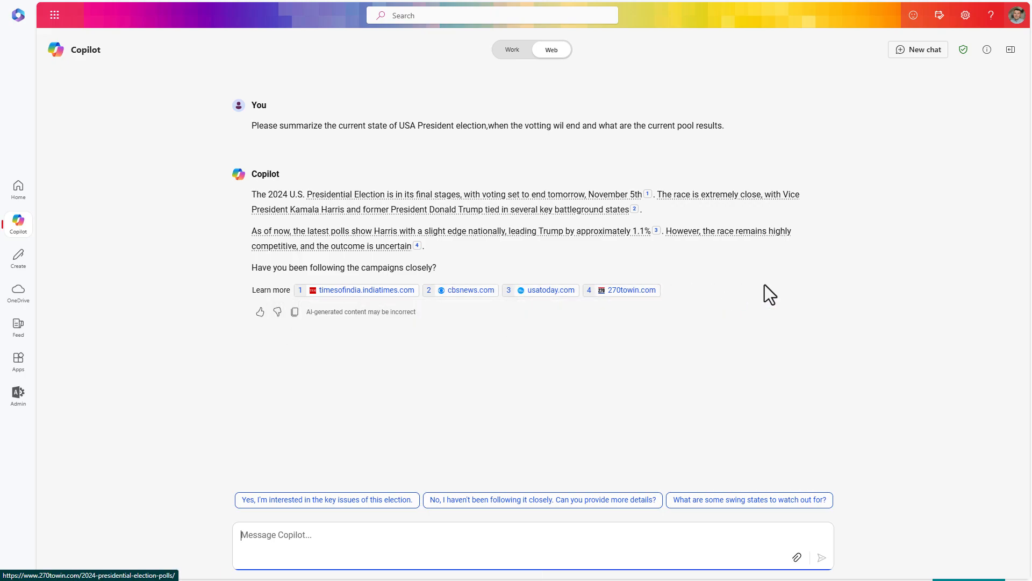
mouse_move(778, 294)
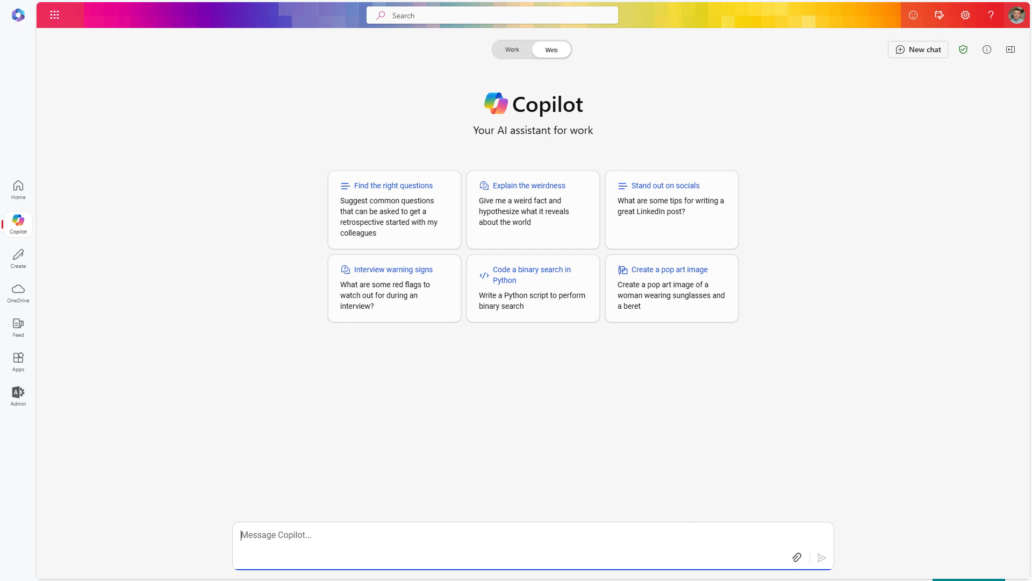
Send 'Prepare the SWOT analysis of Microsoft, list its main competitors' prompt to Copilot.
text(Prepare the SWOT analysis of Microsoft, list its main competitors, propose SWOT analysis of the competitors and highlight main differences between Microsoft and competitors.)
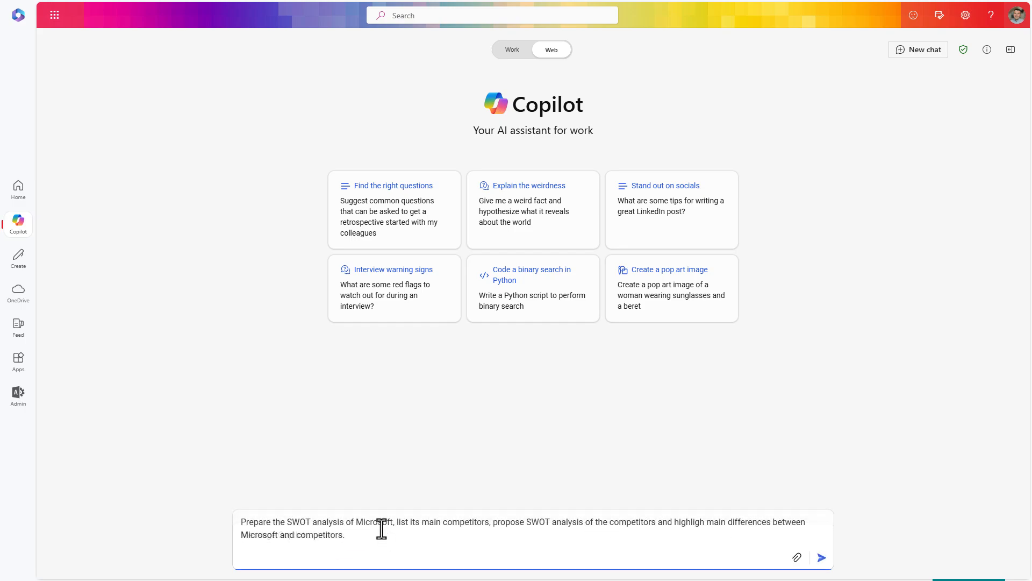
mouse_move(670, 528)
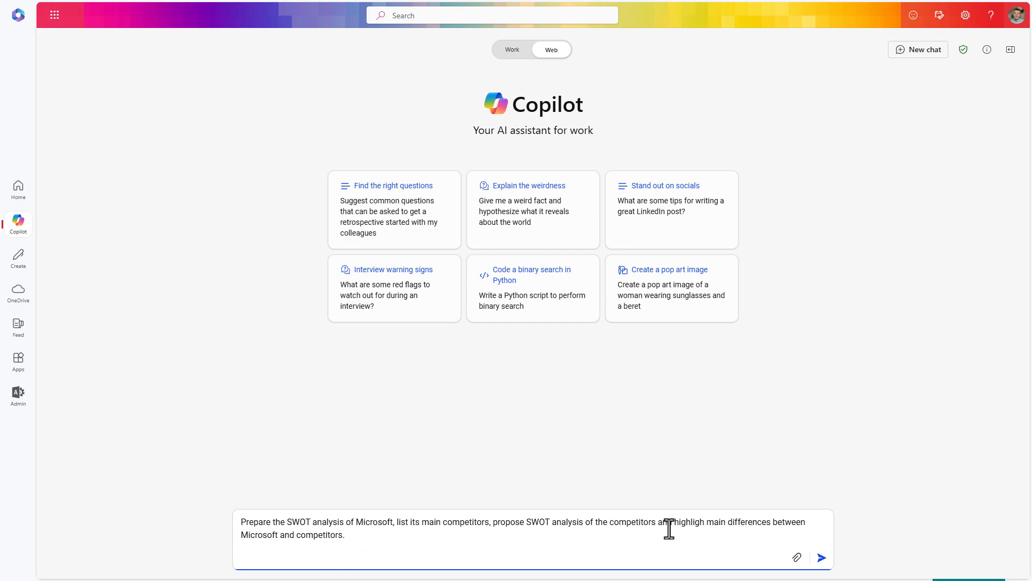
click(822, 557)
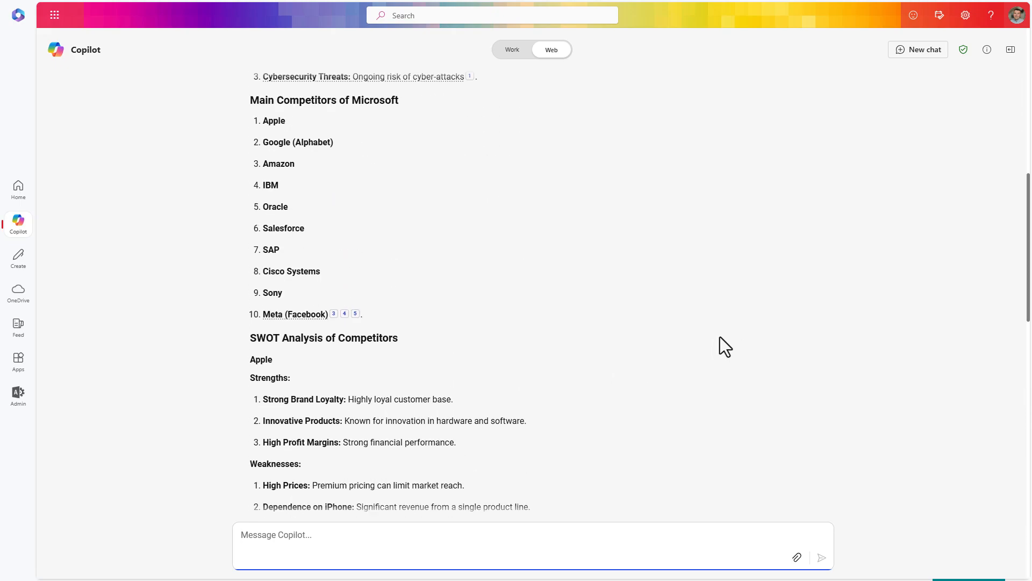
scroll(up, 3)
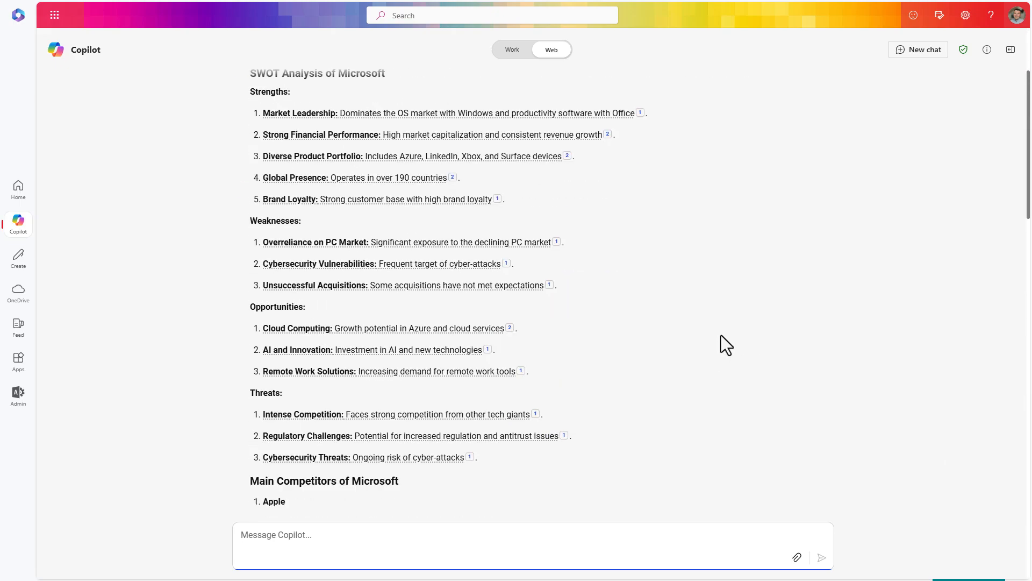
scroll(down, 3)
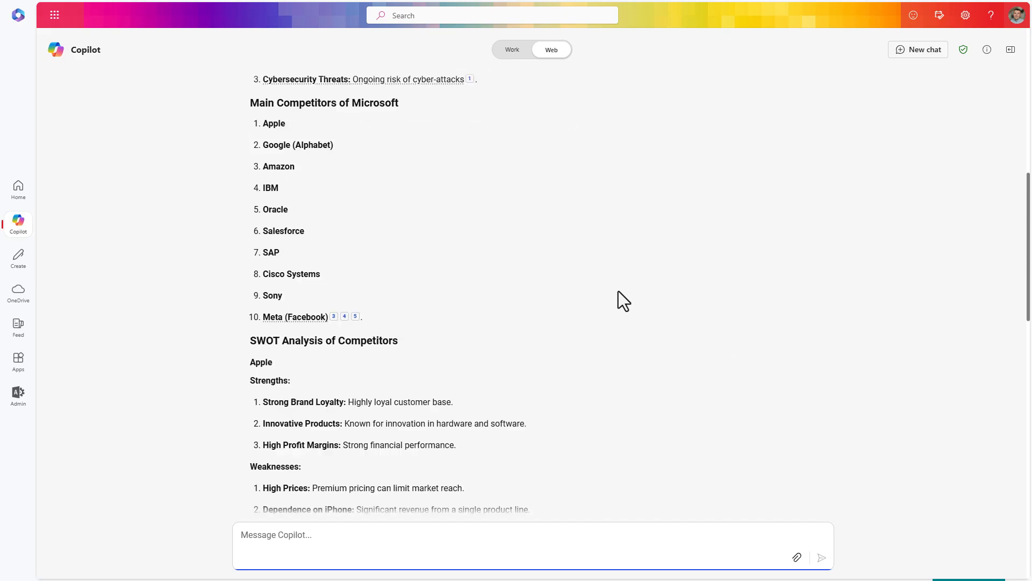
mouse_move(430, 182)
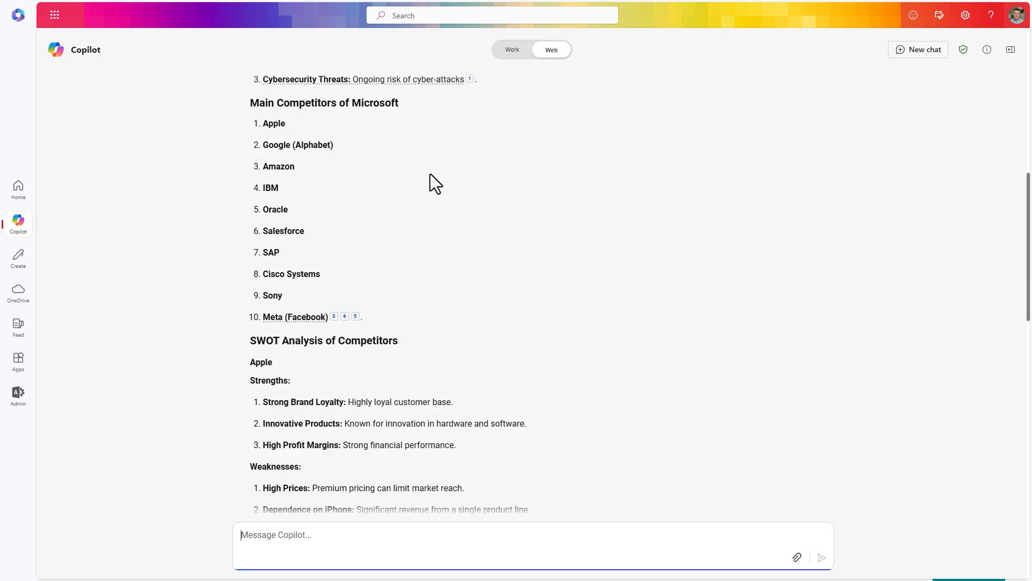
scroll(down, 3)
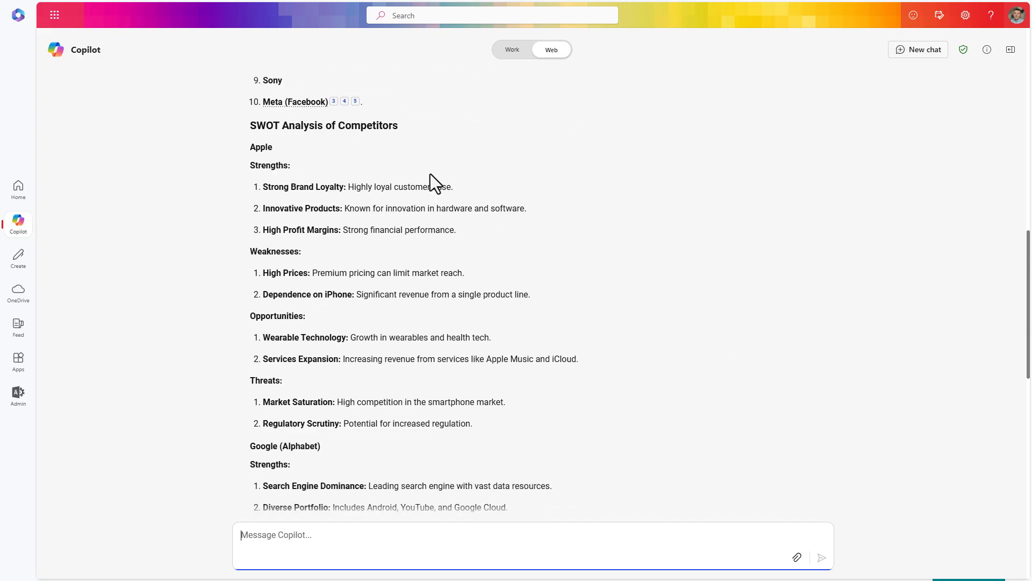
scroll(down, 3)
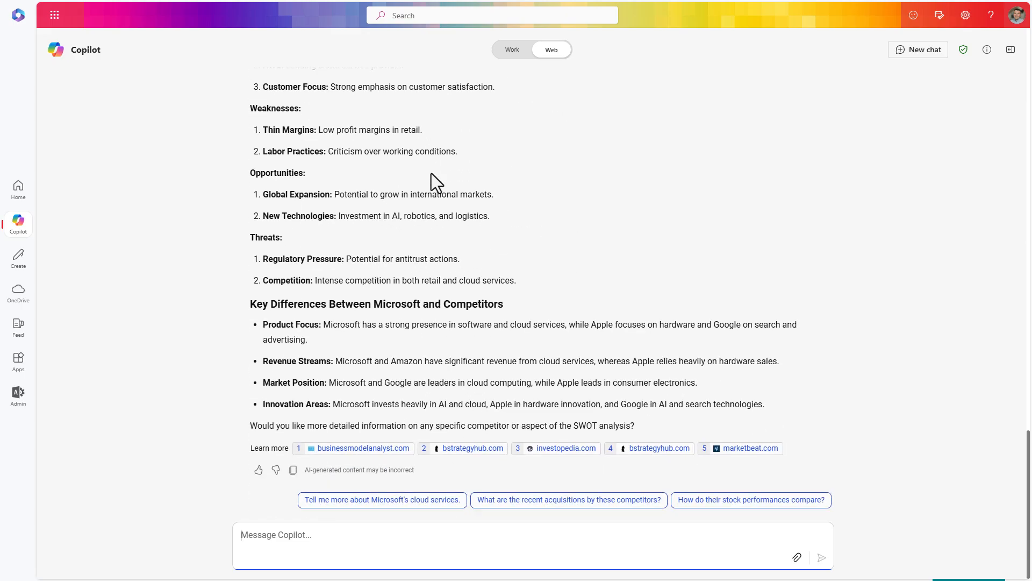
mouse_move(477, 351)
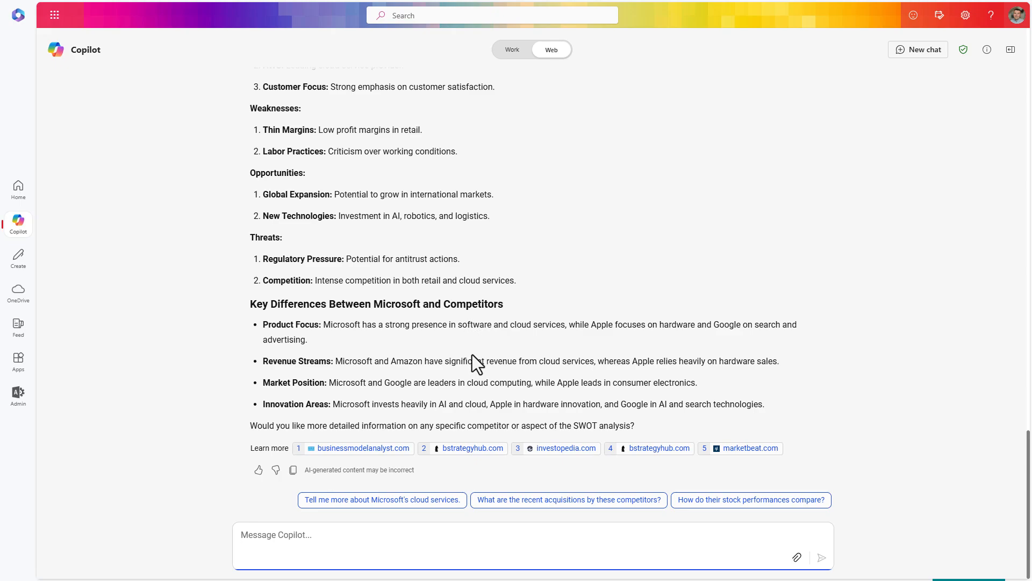
mouse_move(293, 470)
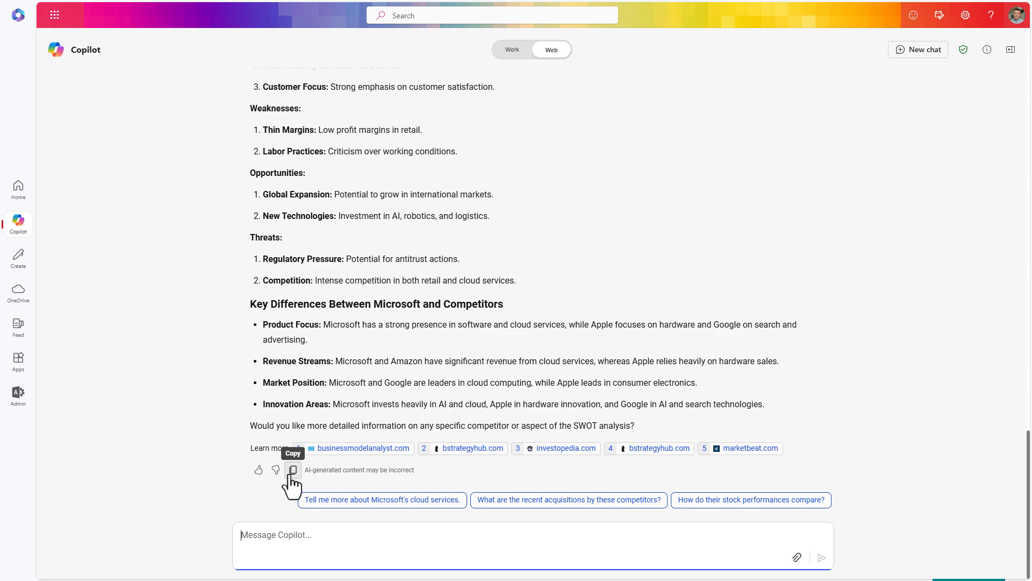
mouse_move(435, 458)
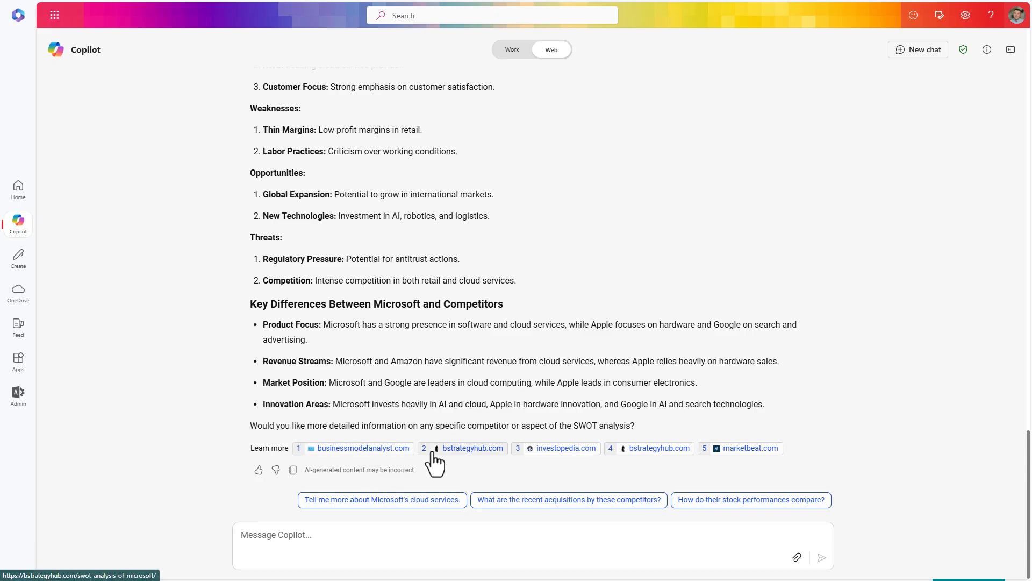
mouse_move(646, 458)
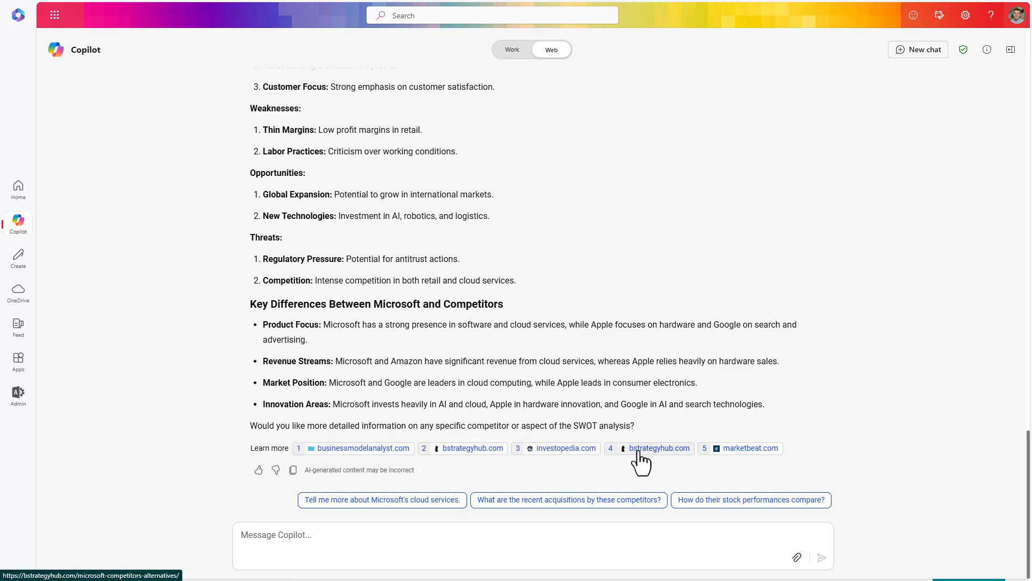
mouse_move(642, 450)
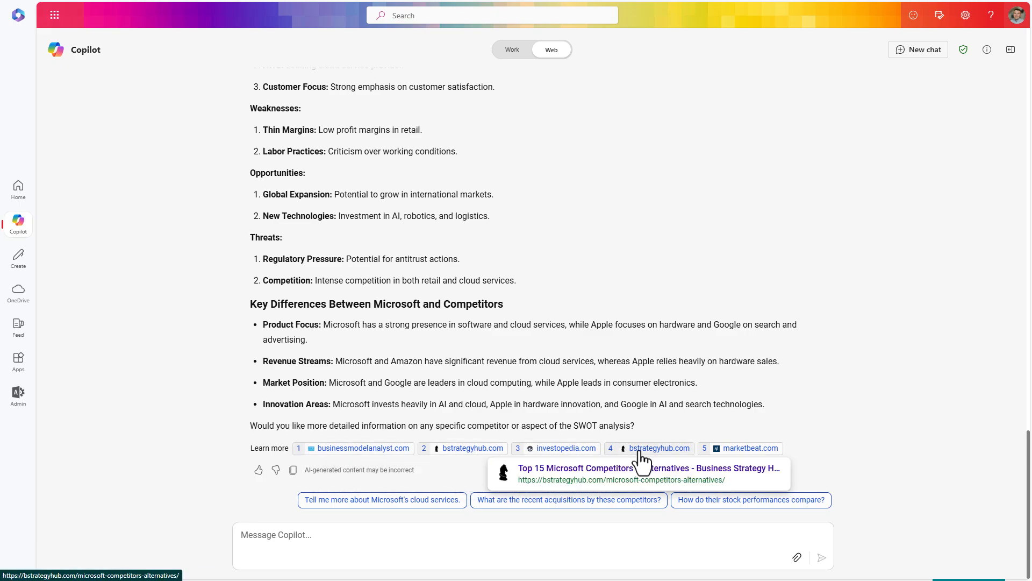